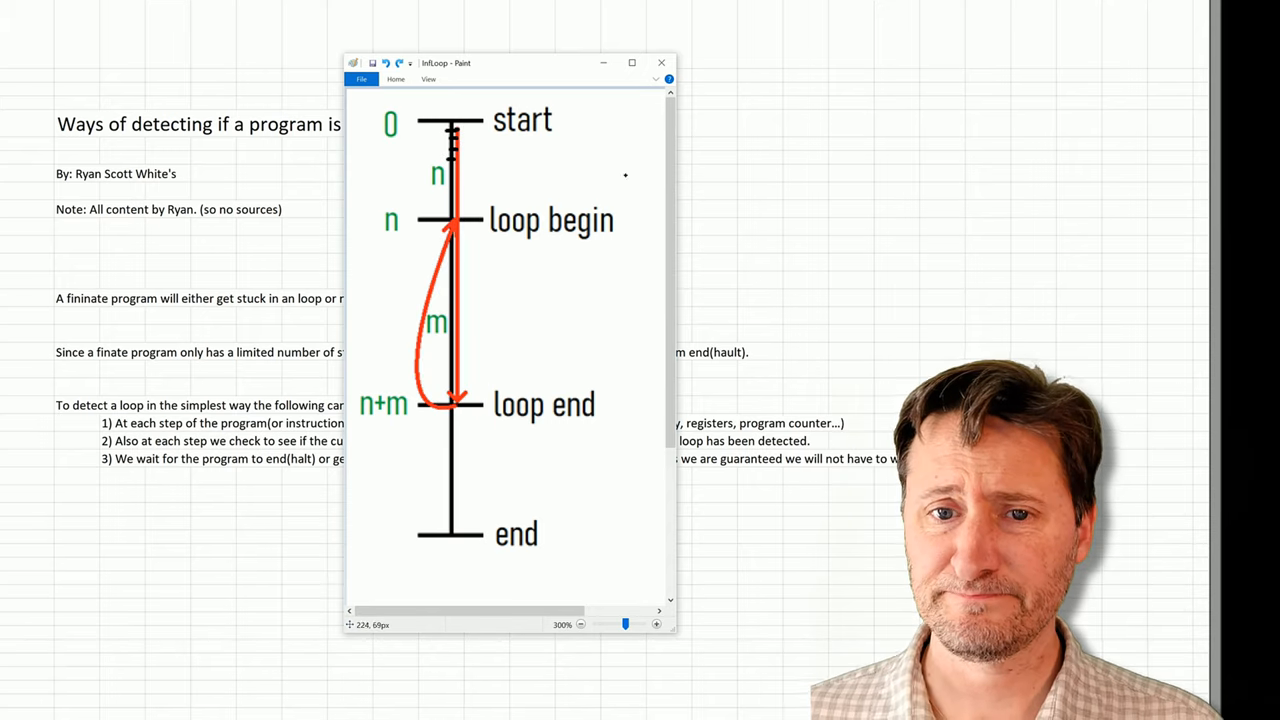
Step: Drag the Paint InfLoop diagram aside, back beside the notes, then out of the way
left_click(661, 62)
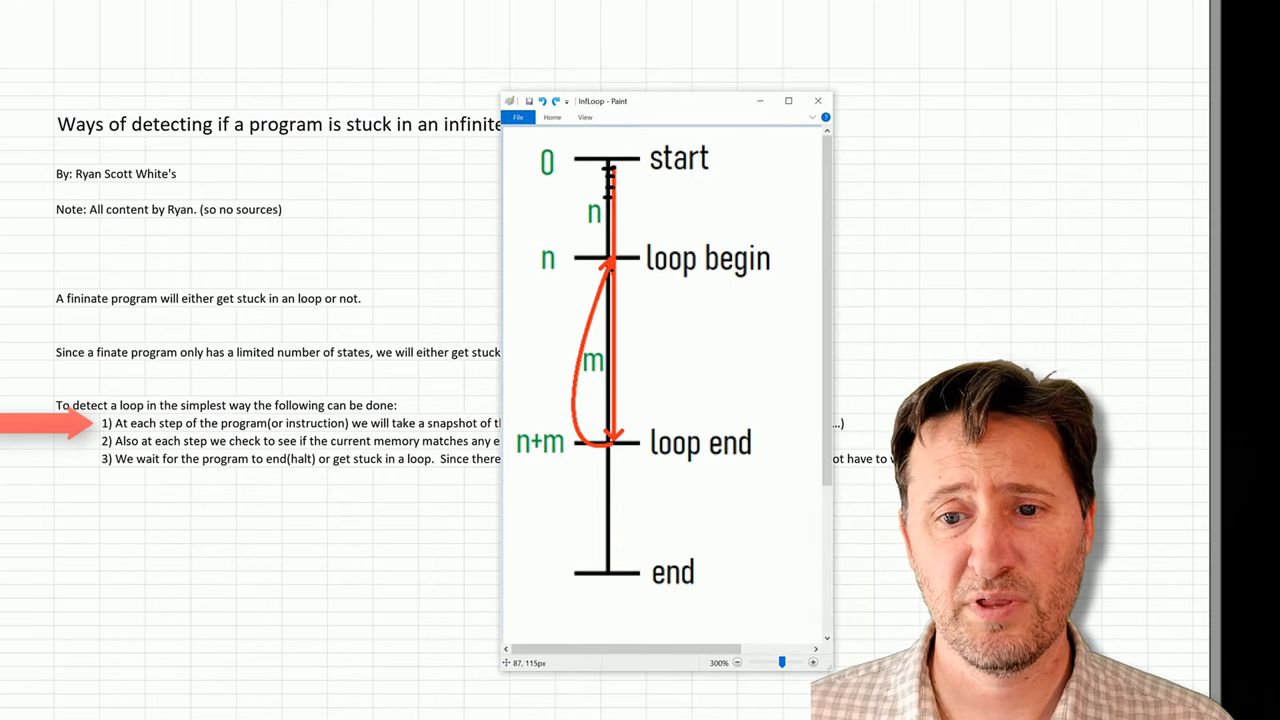
left_click_drag(620, 270, 620, 440)
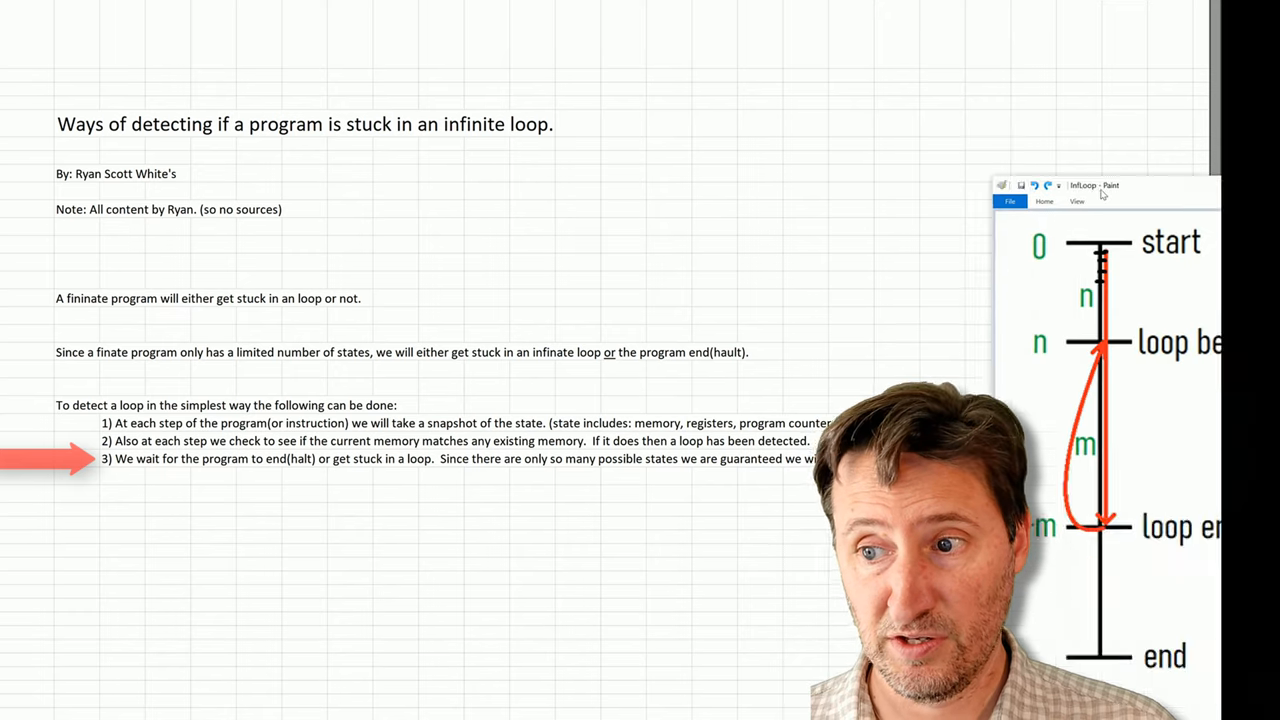
left_click_drag(1090, 185, 920, 87)
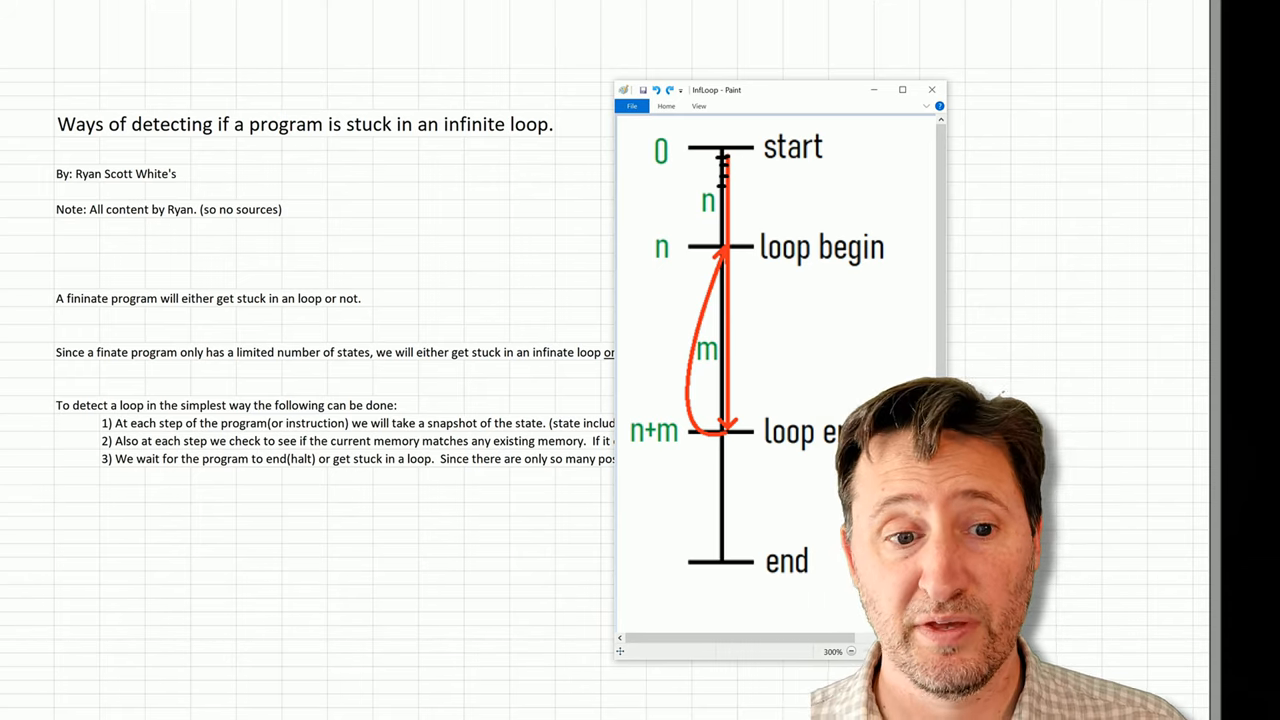
left_click_drag(780, 90, 790, 77)
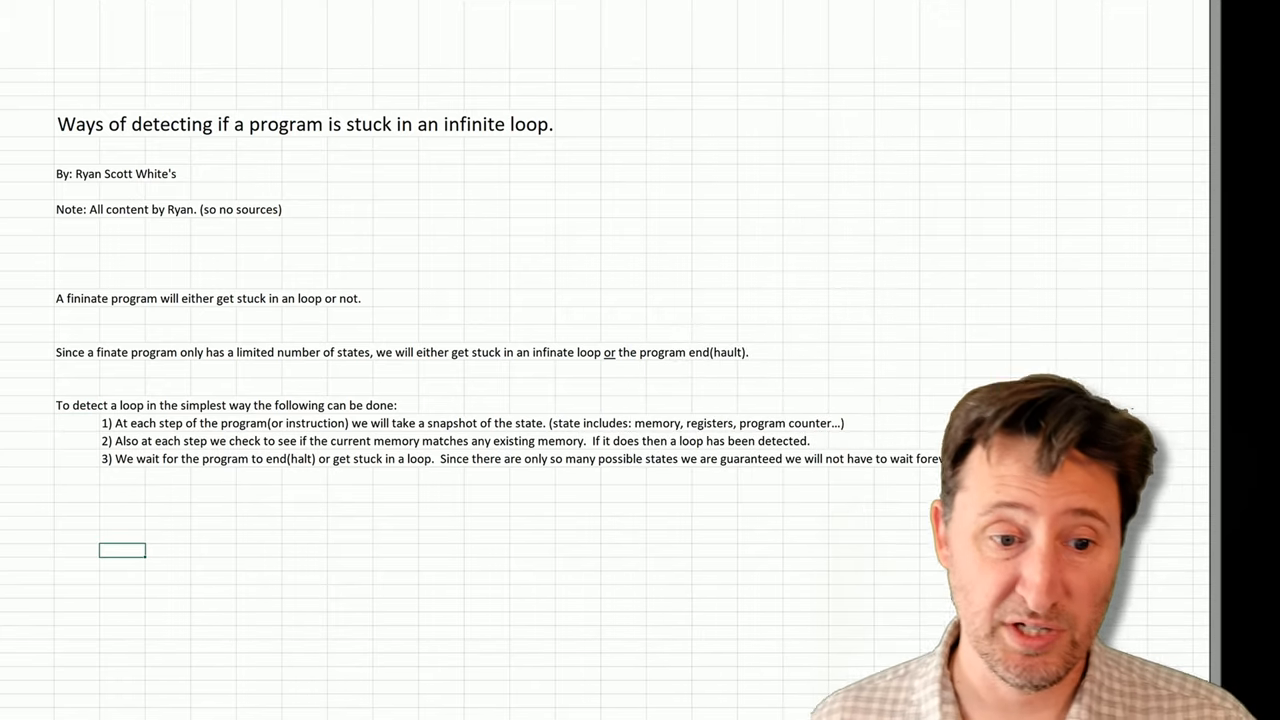
Step: Enter the two-bit states 00, 01, 10 and 11 down the column under the notes
type("1")
left_click(122, 536)
type("0")
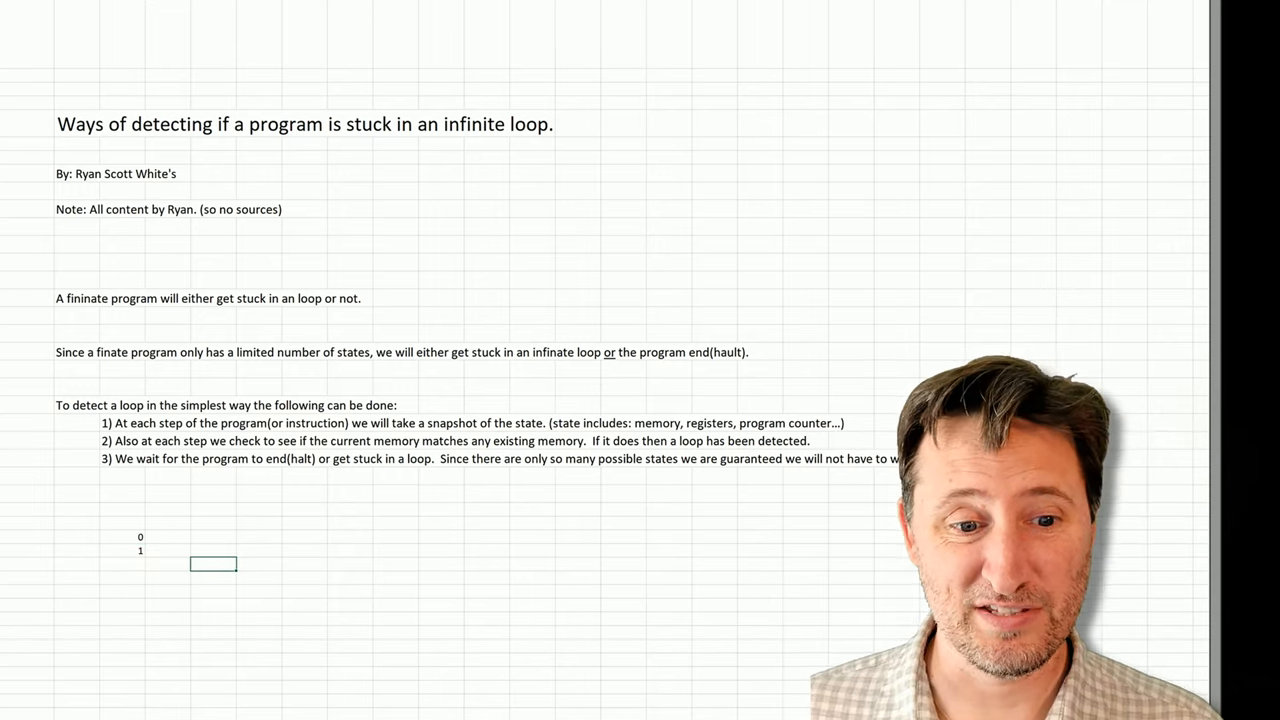
left_click(120, 537)
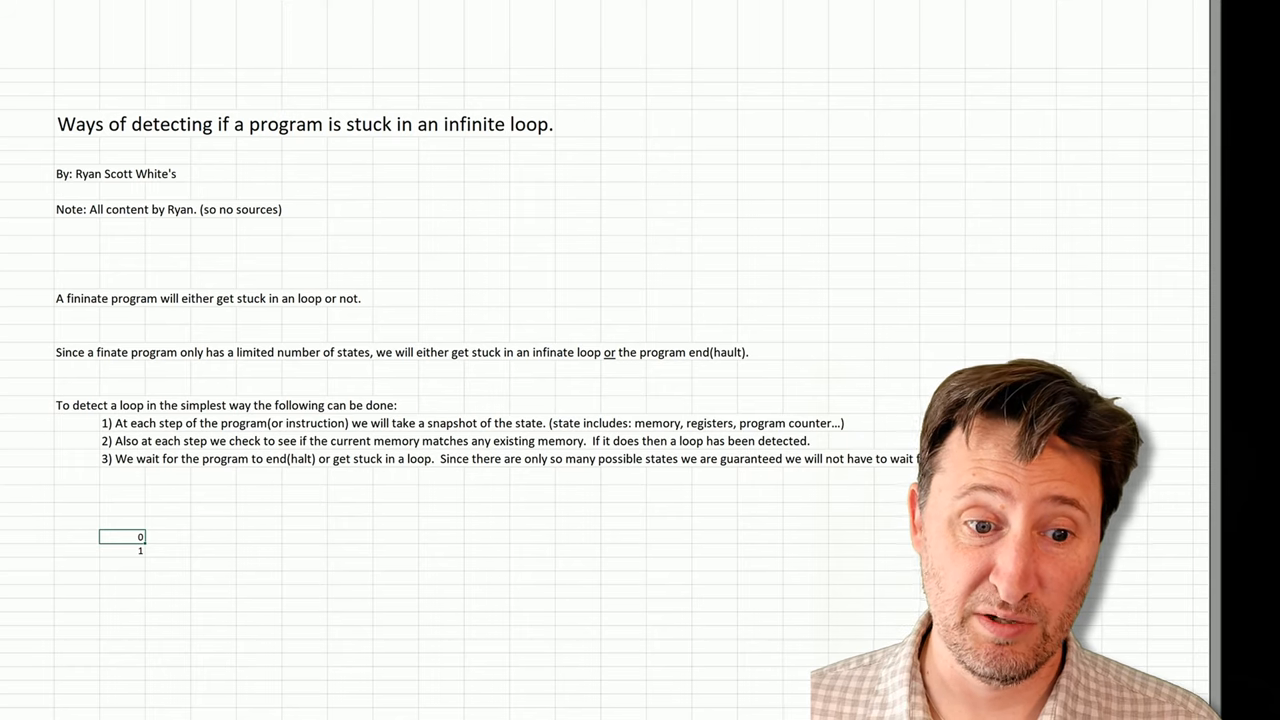
left_click(121, 550)
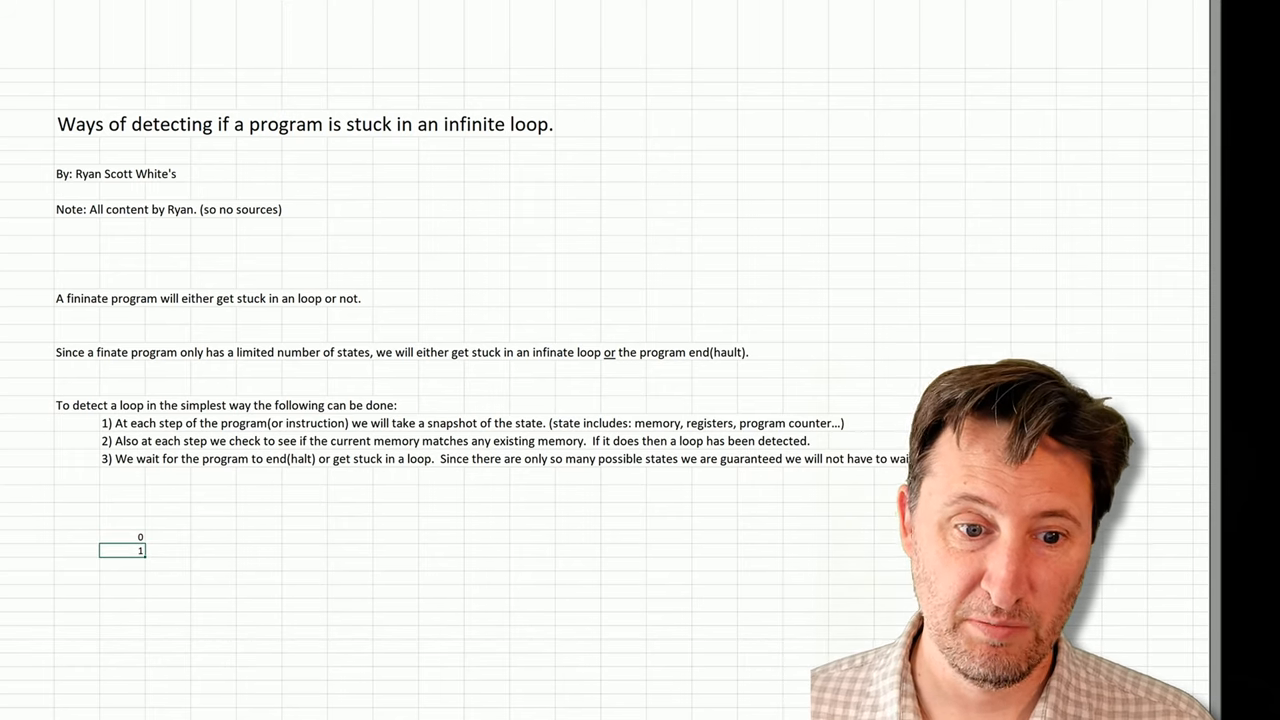
left_click(122, 537)
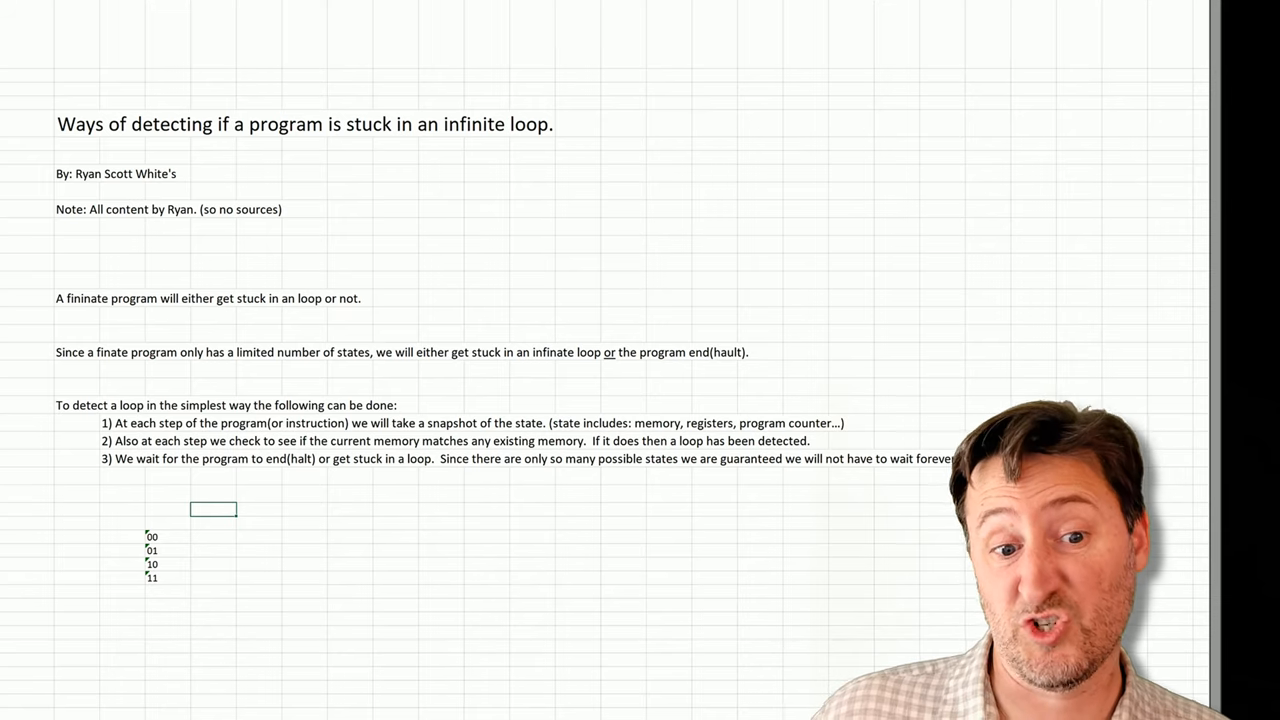
left_click(167, 563)
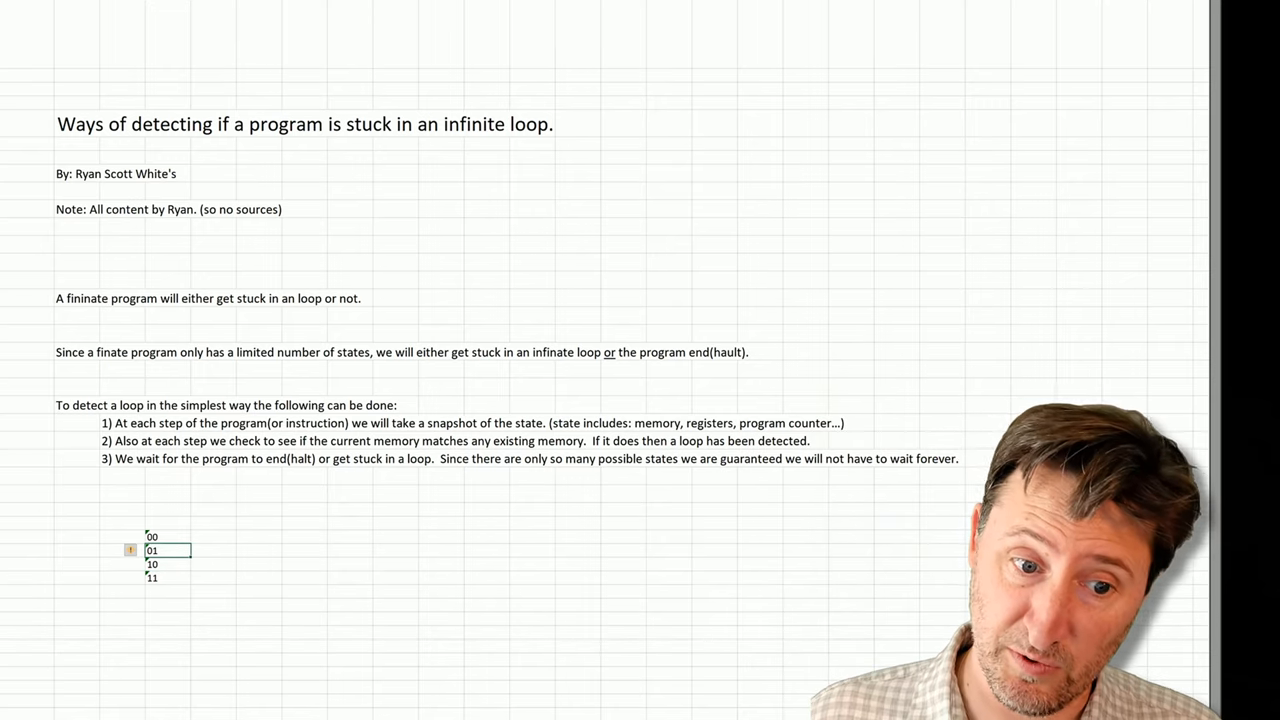
left_click(168, 577)
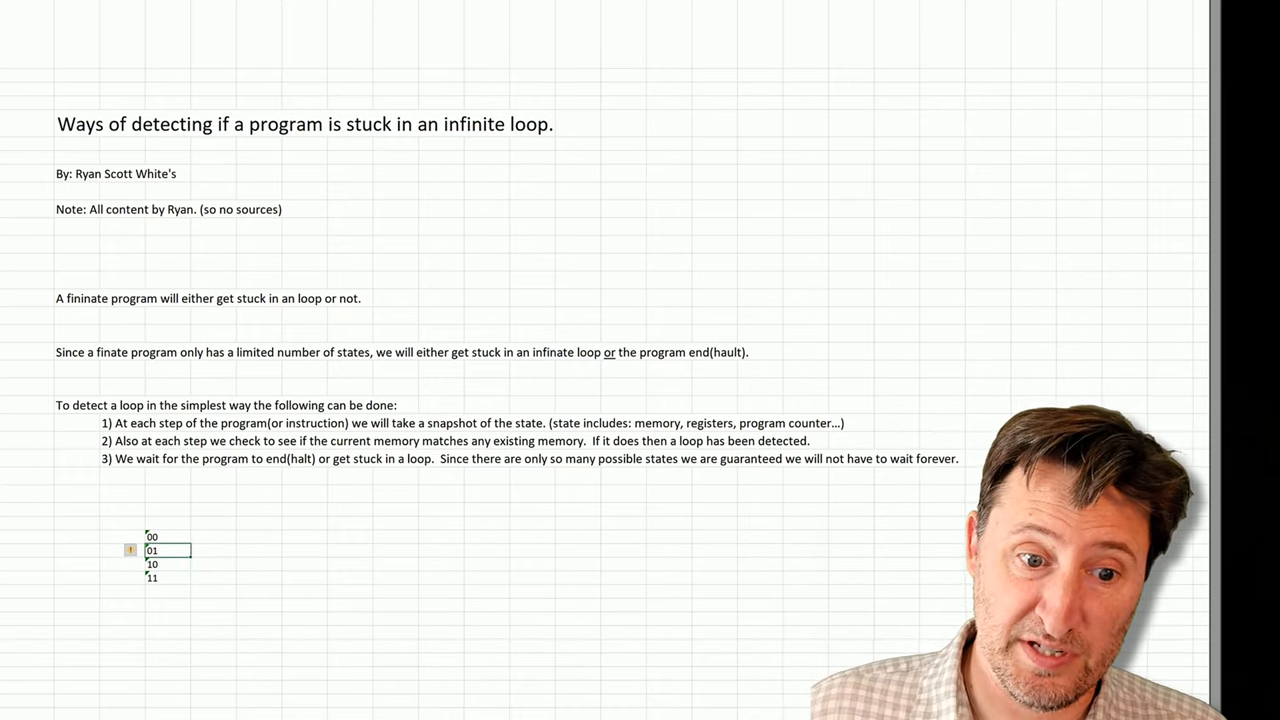
left_click(167, 563)
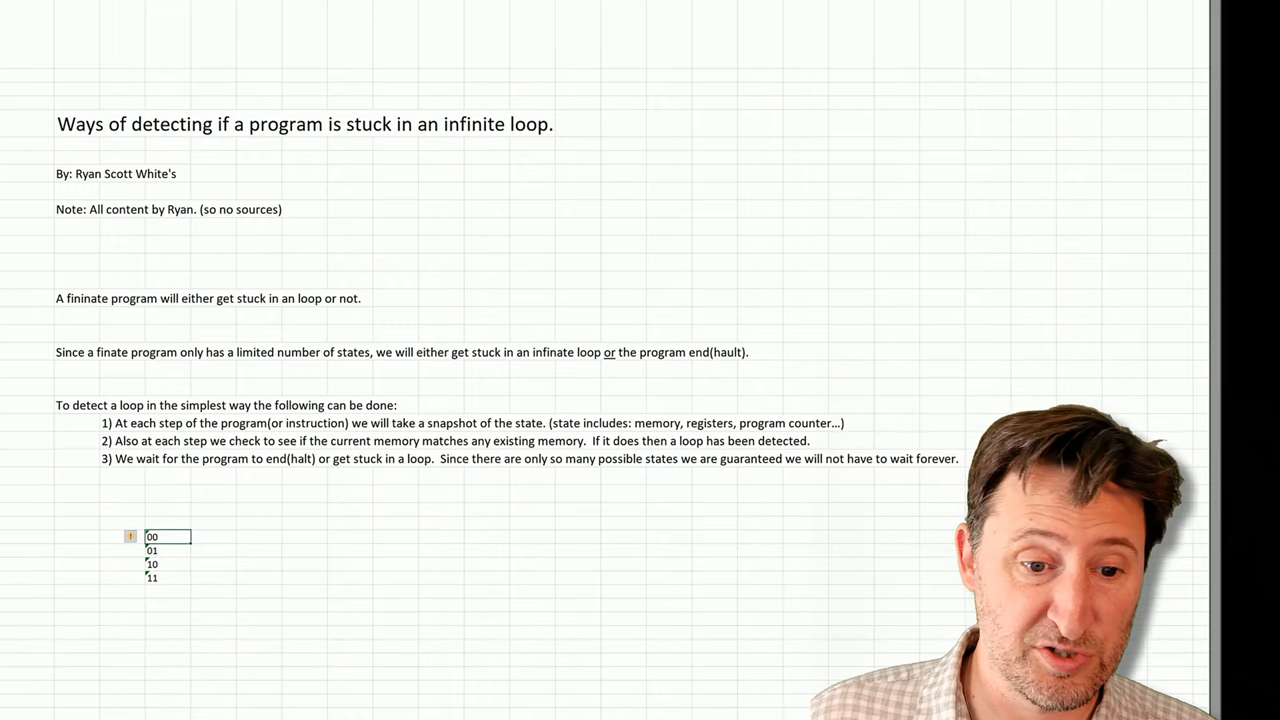
left_click(167, 550)
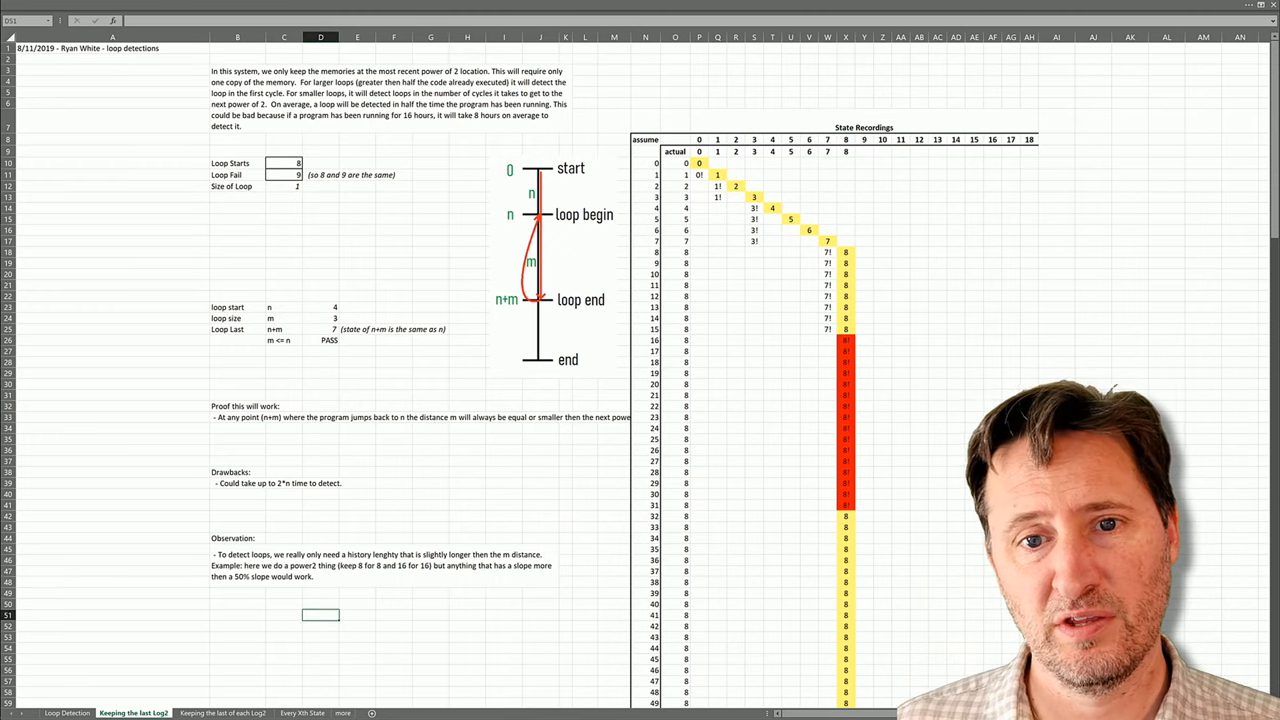
left_click(699, 175)
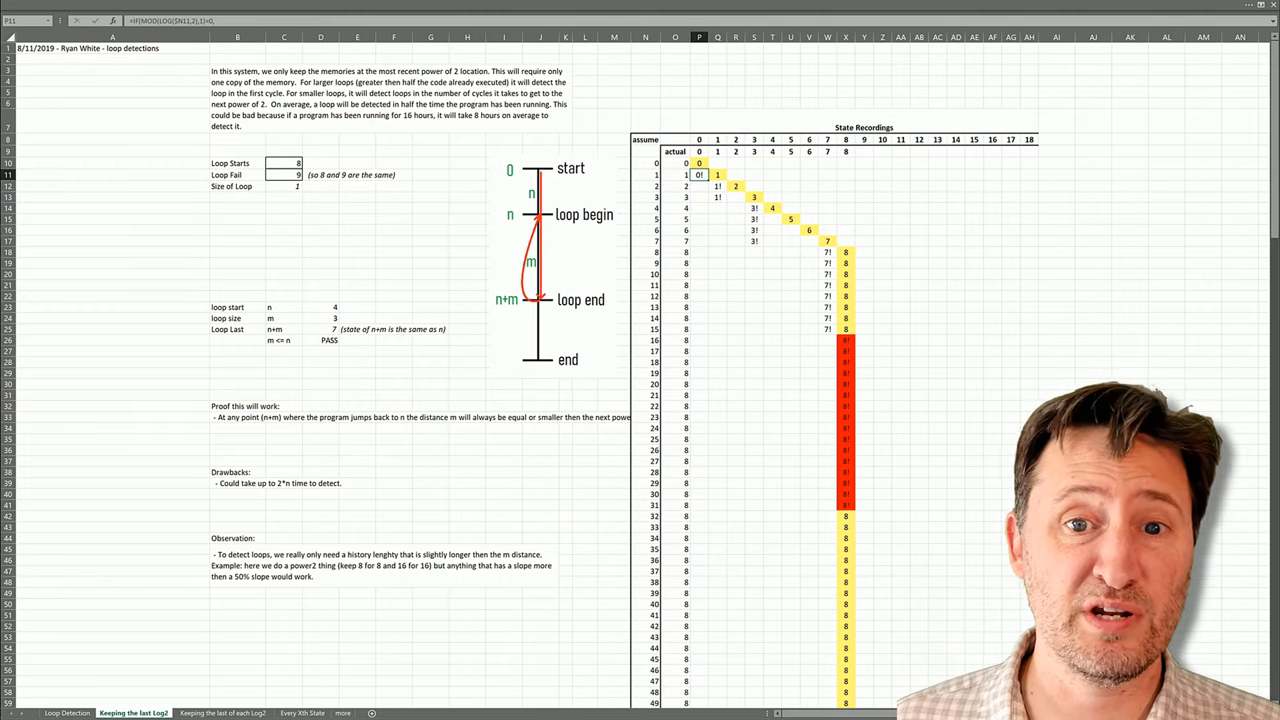
left_click(735, 186)
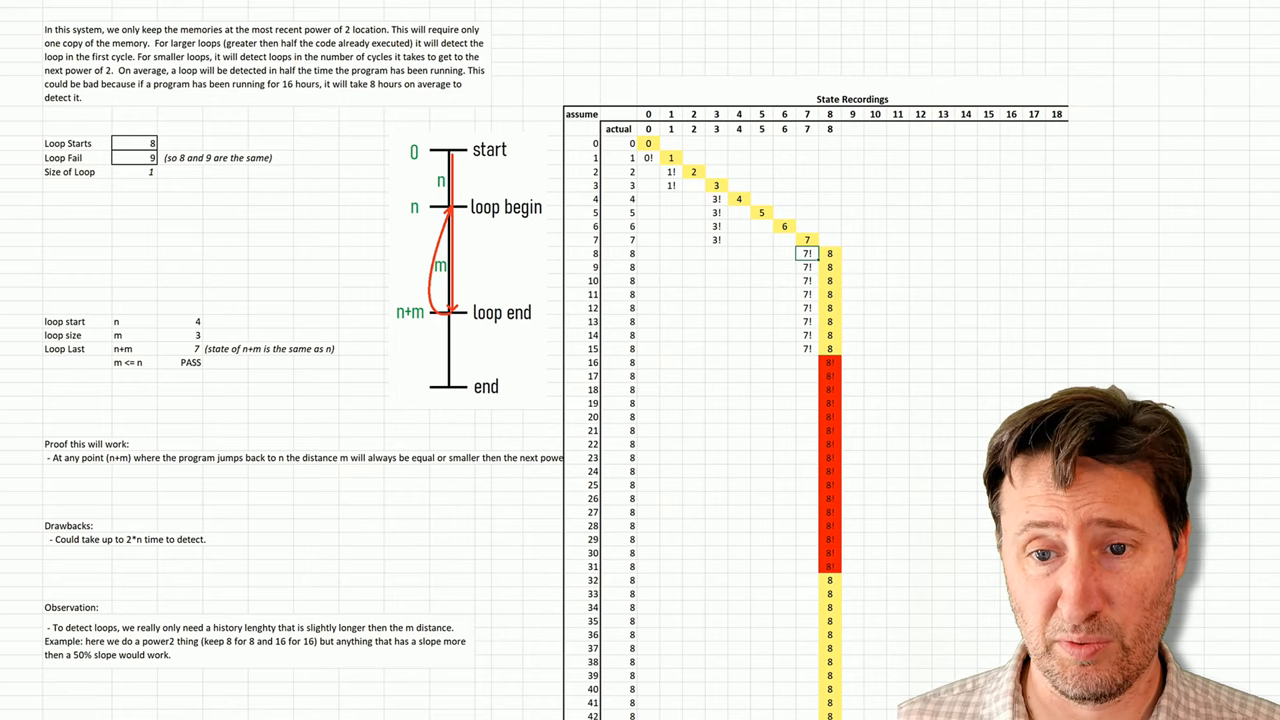
Step: Select the Loop Starts cell to change its value from 8 to 3
left_click(716, 239)
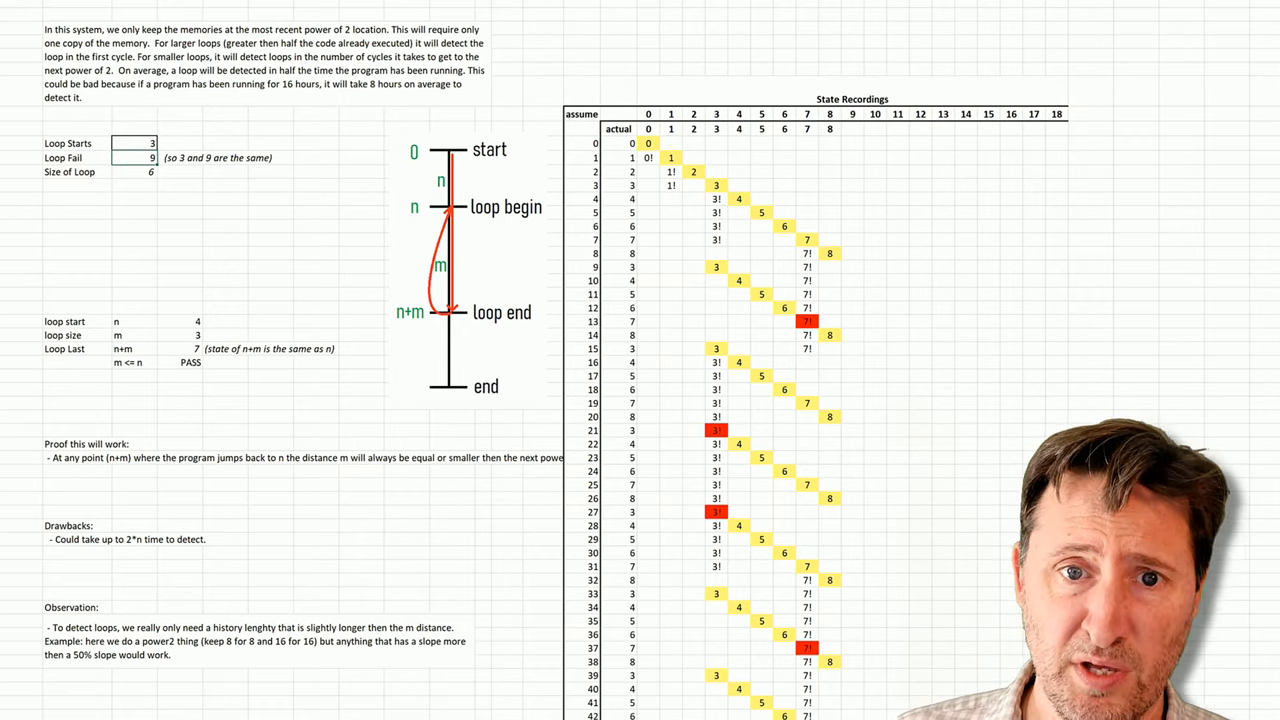
left_click(716, 212)
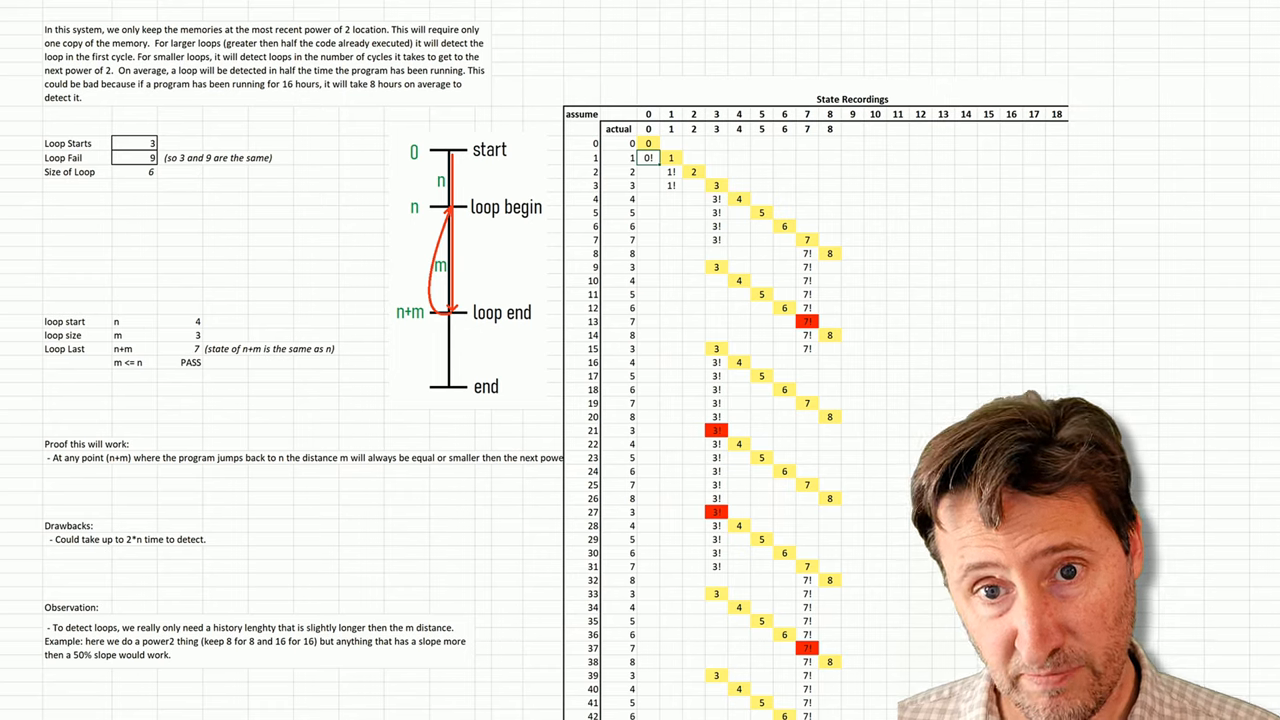
left_click(693, 171)
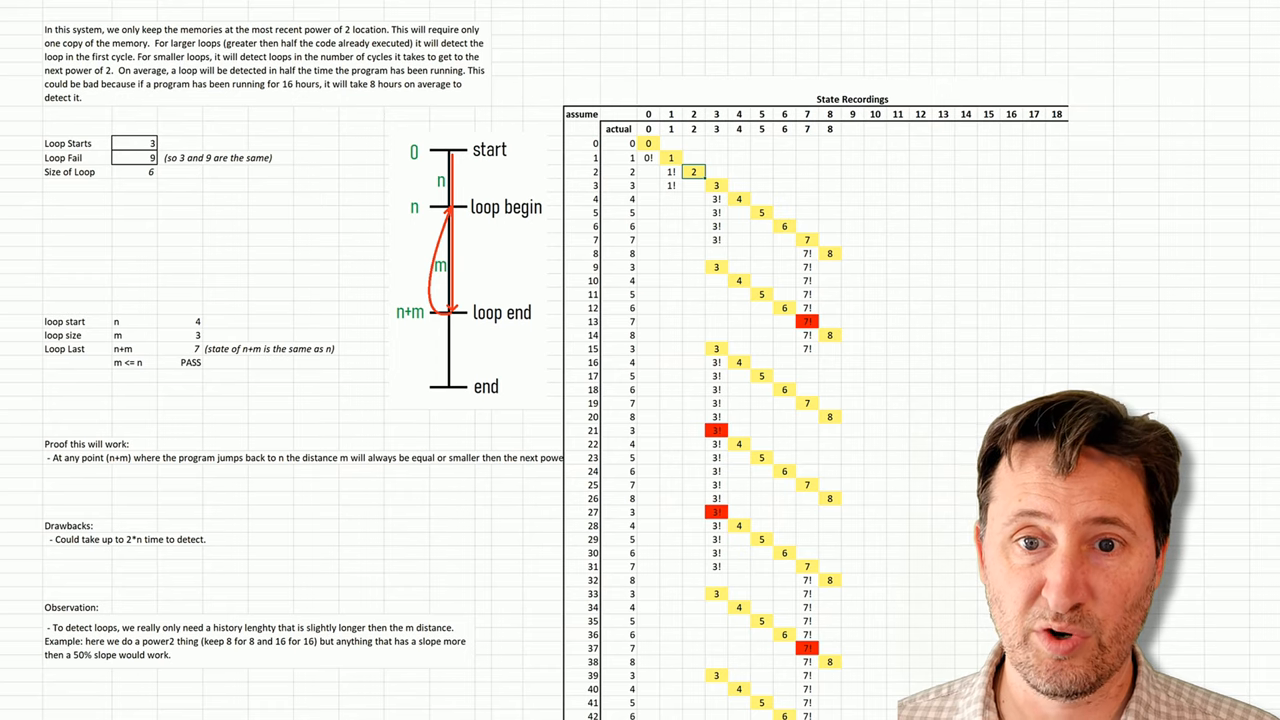
left_click(739, 199)
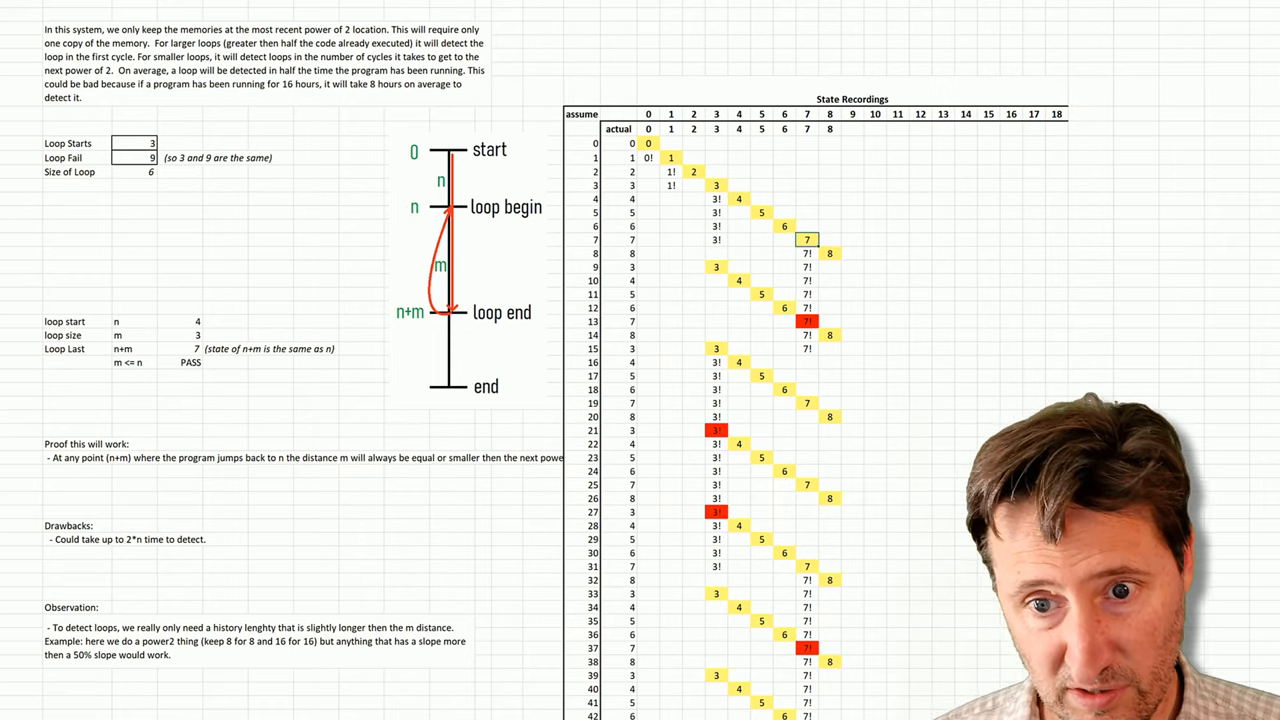
left_click(807, 280)
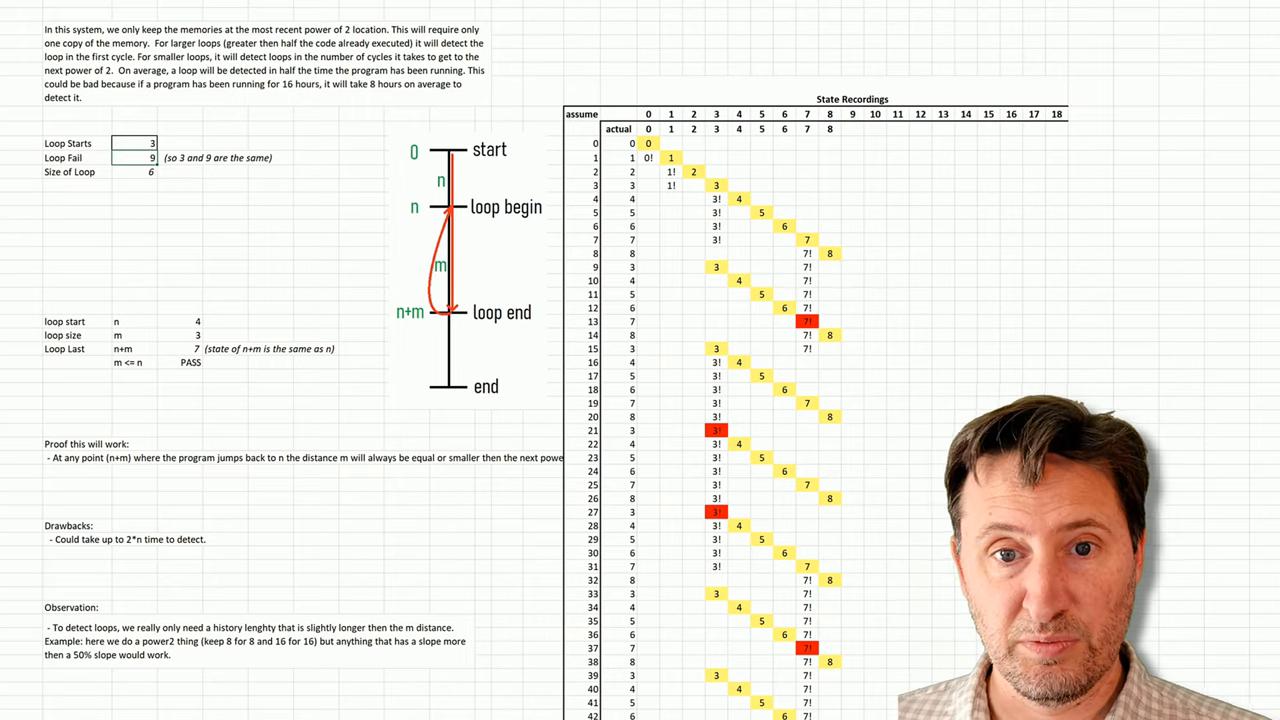
left_click_drag(655, 145, 825, 250)
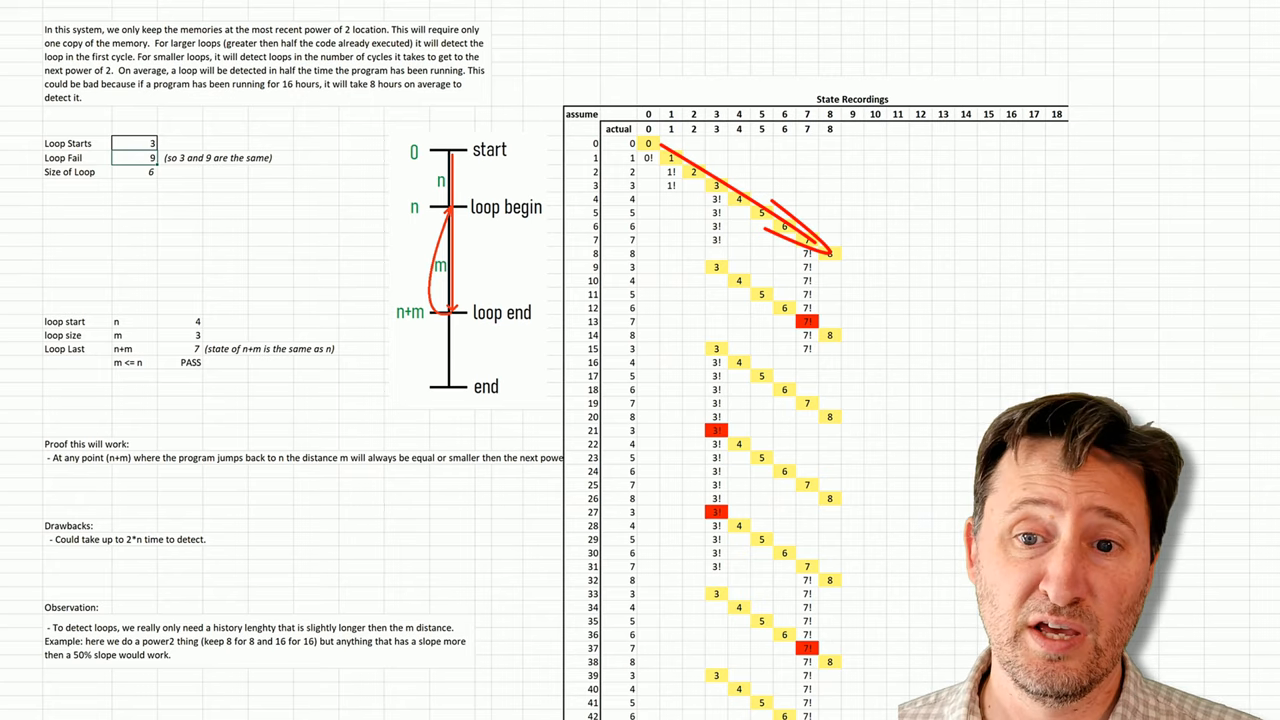
left_click(852, 267)
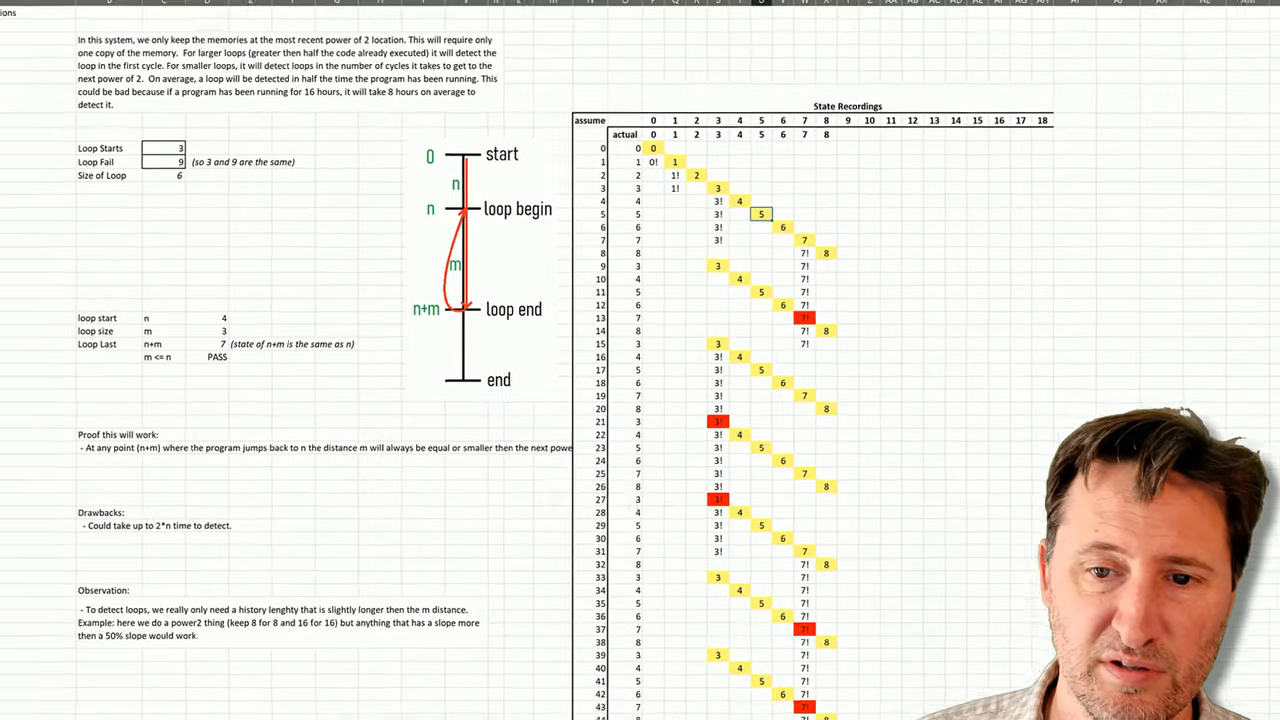
Step: Switch to the 'Keeping the last of each Log2' sheet
left_click(193, 712)
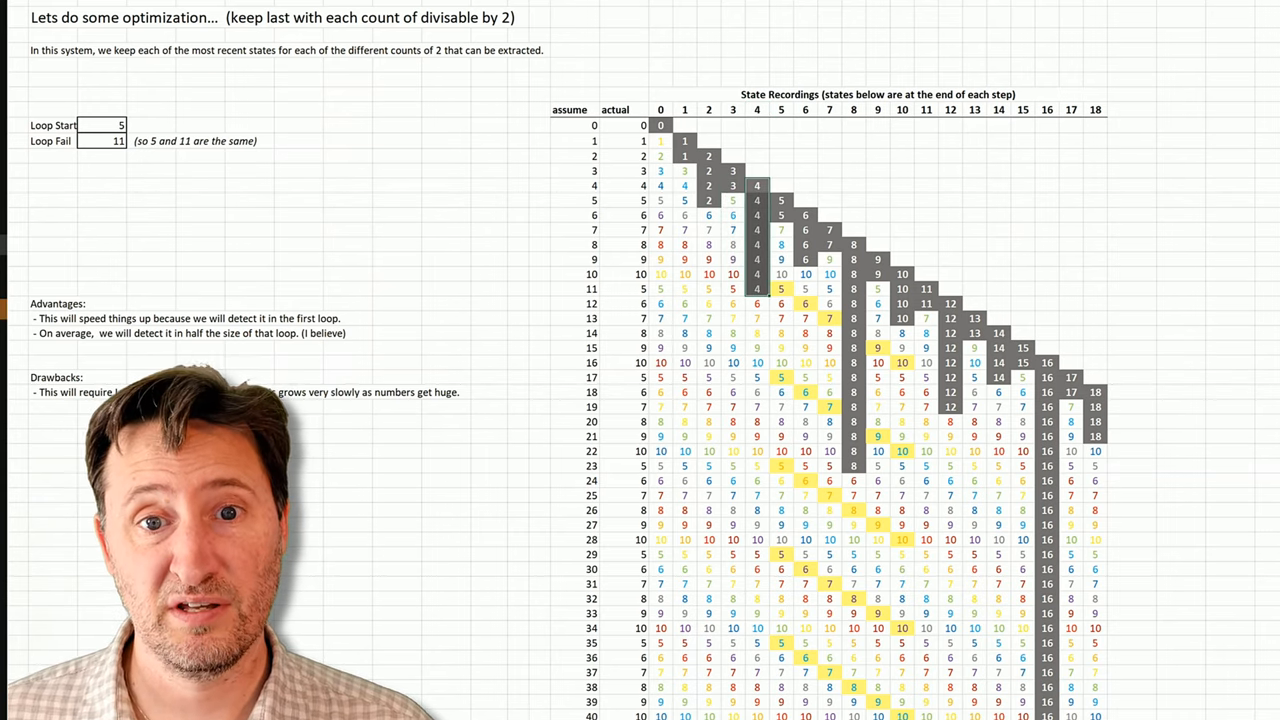
left_click(853, 109)
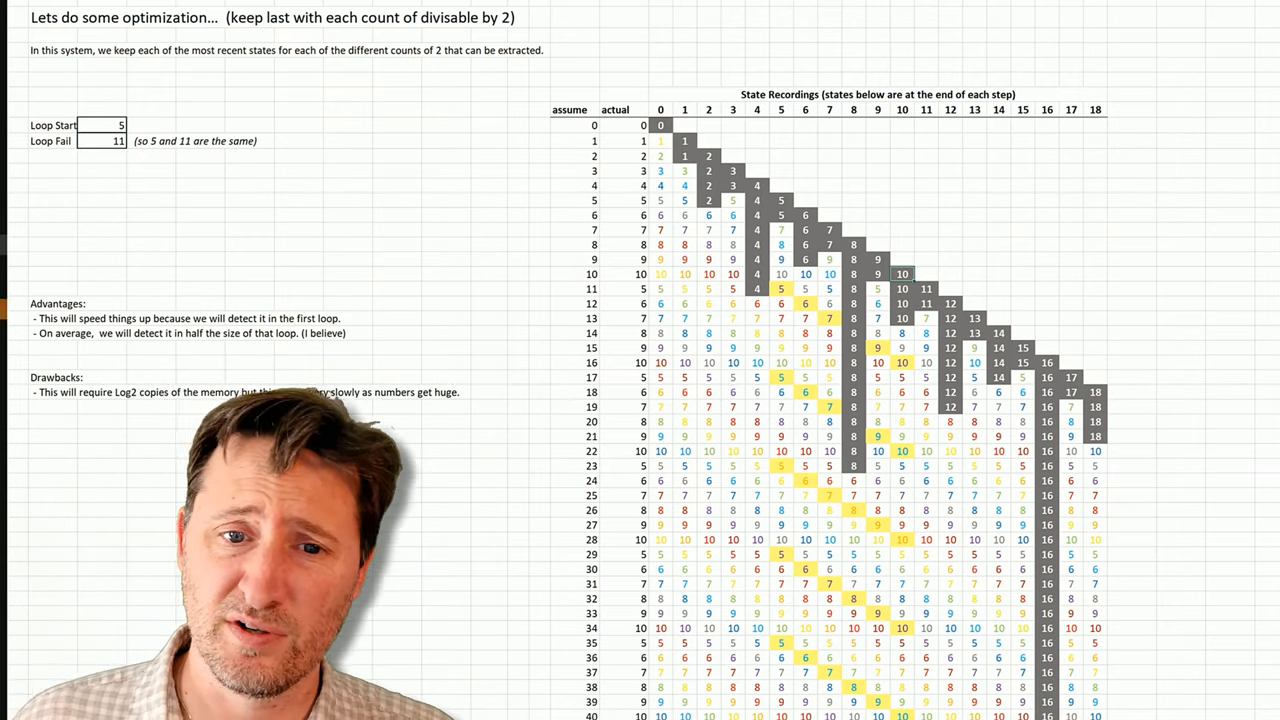
left_click_drag(900, 275, 780, 290)
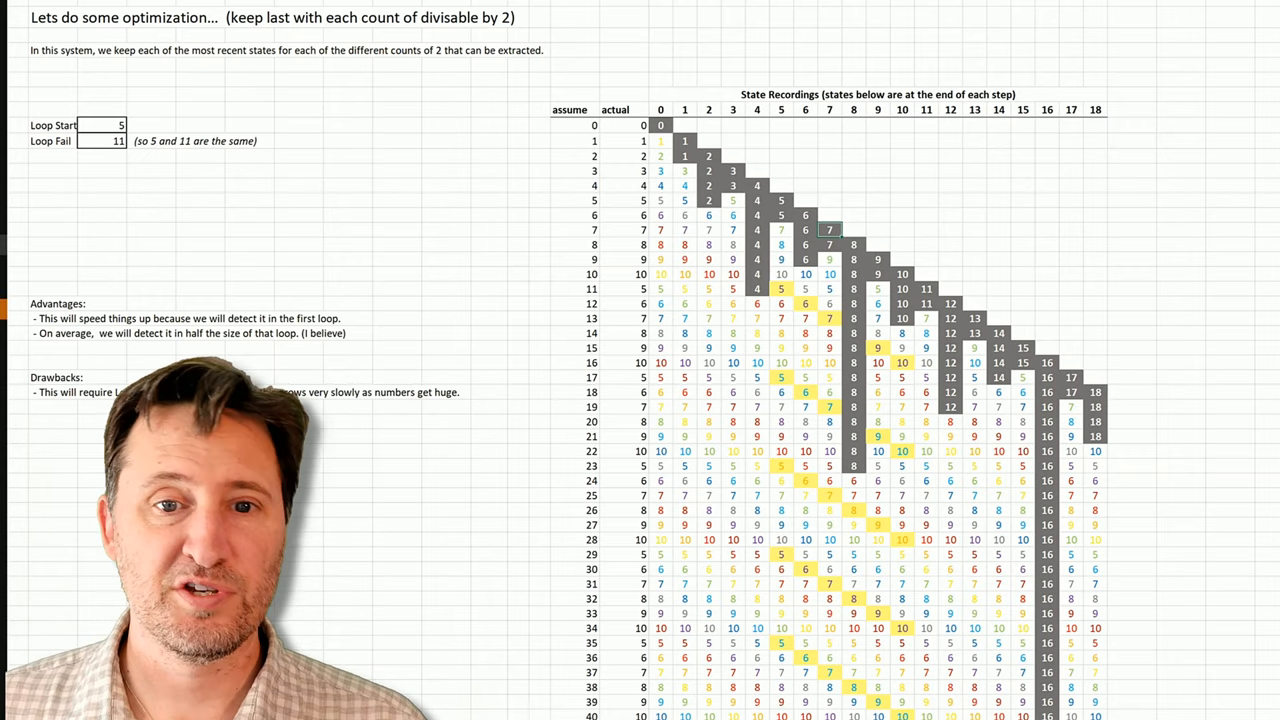
left_click(877, 200)
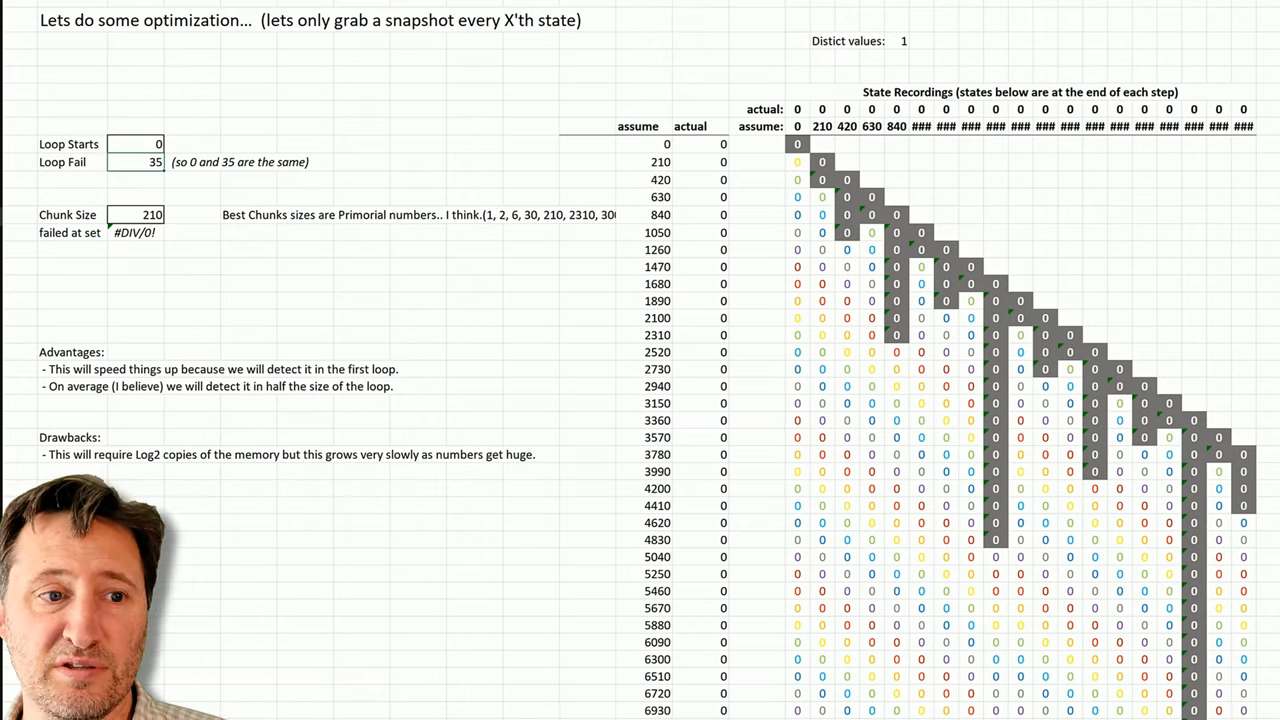
left_click(418, 144)
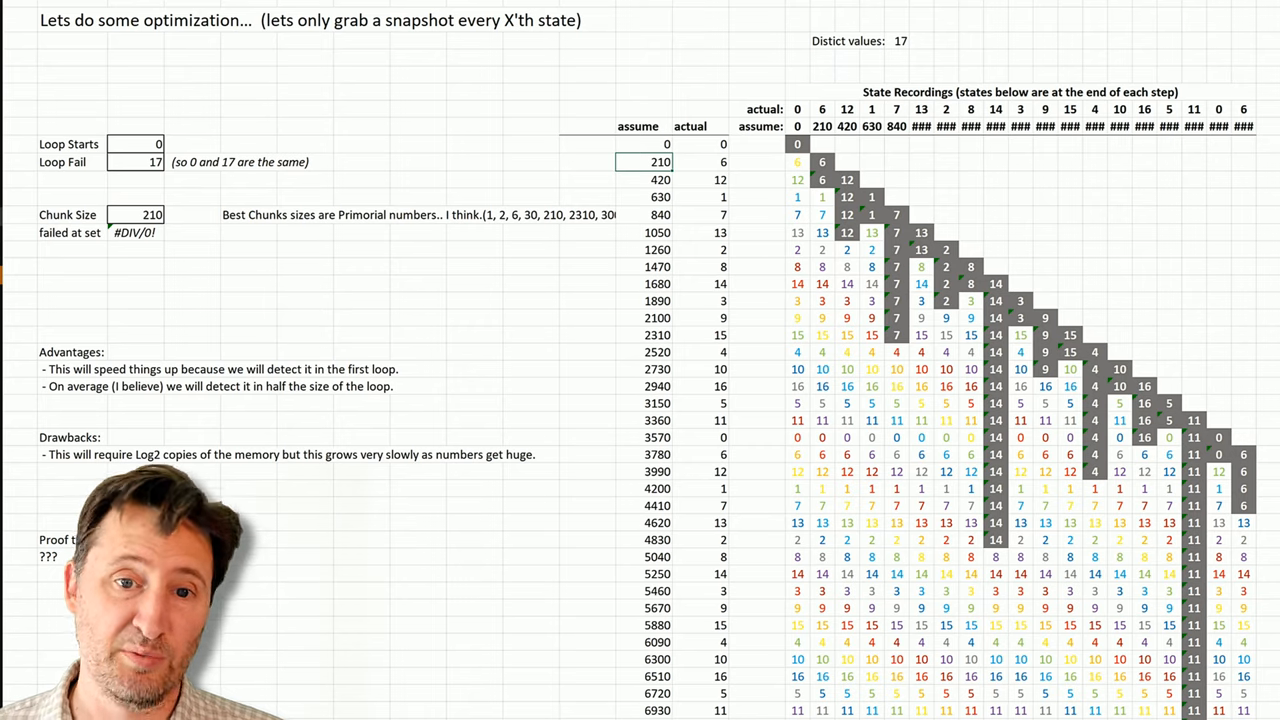
left_click(645, 179)
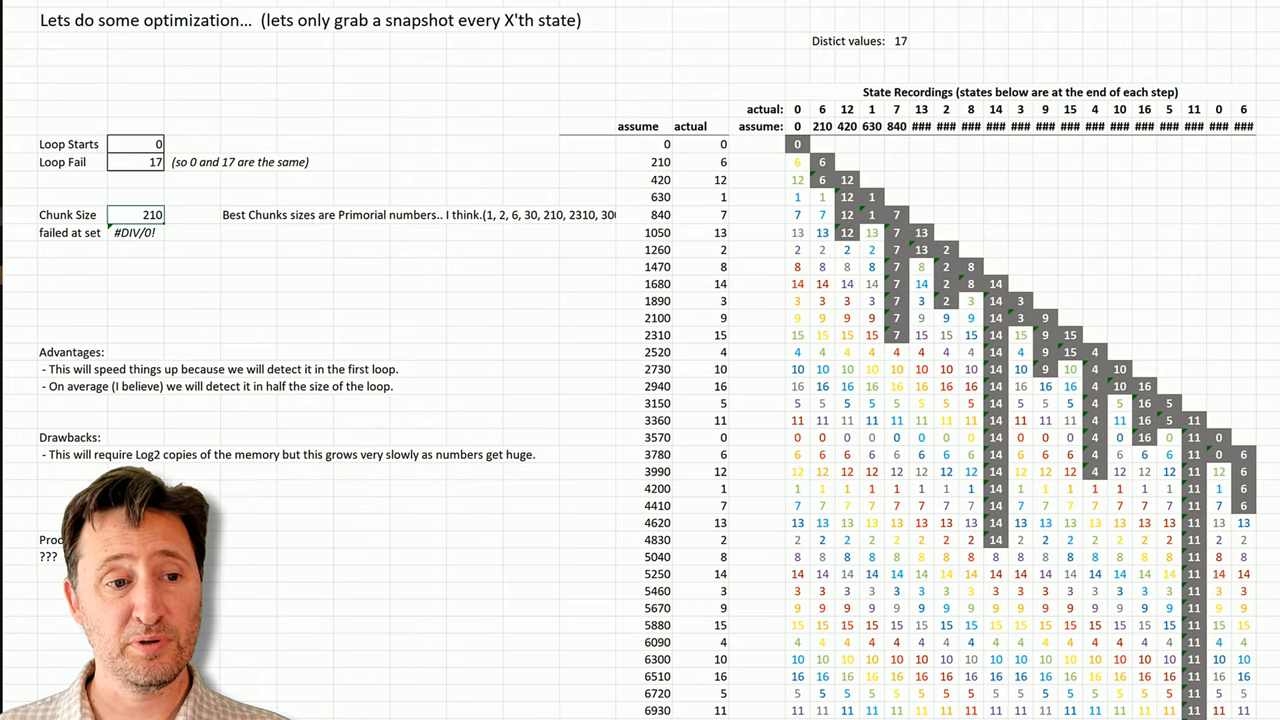
Step: Type the primes 2,3,5,7,11,13 into the spare cell below 'failed at set'
type("2")
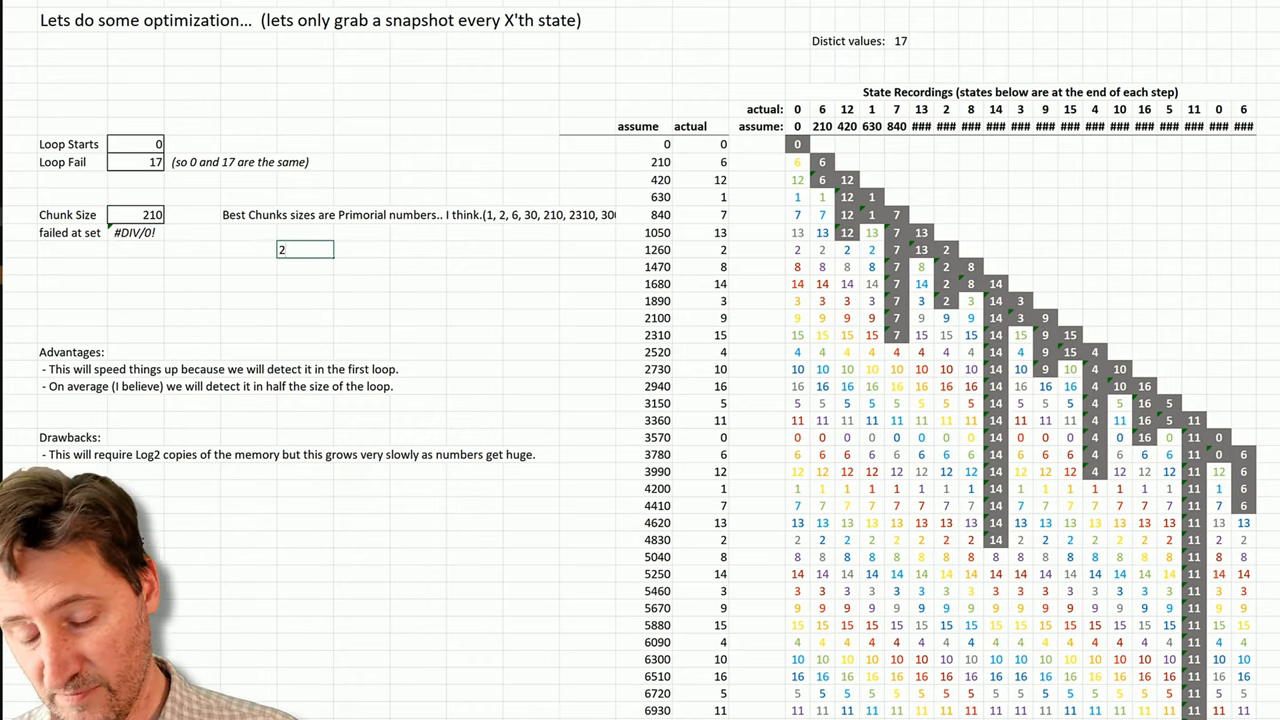
type(",3,5,7,")
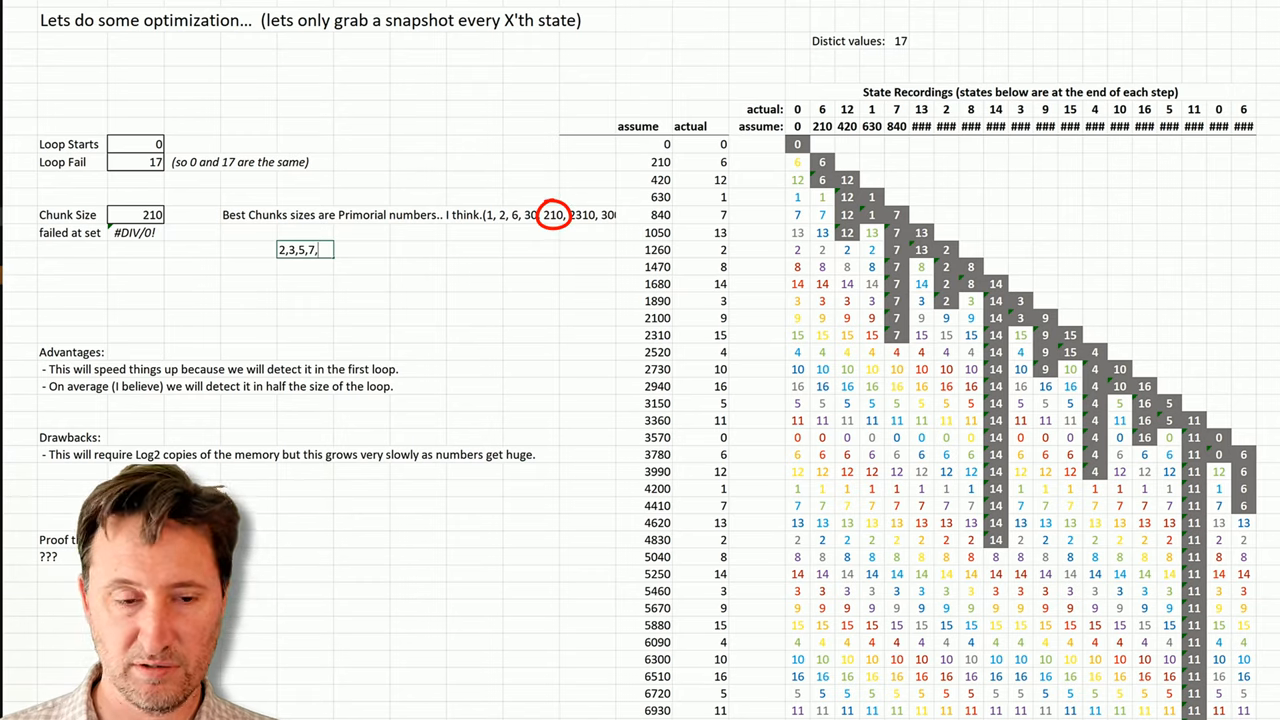
type("11")
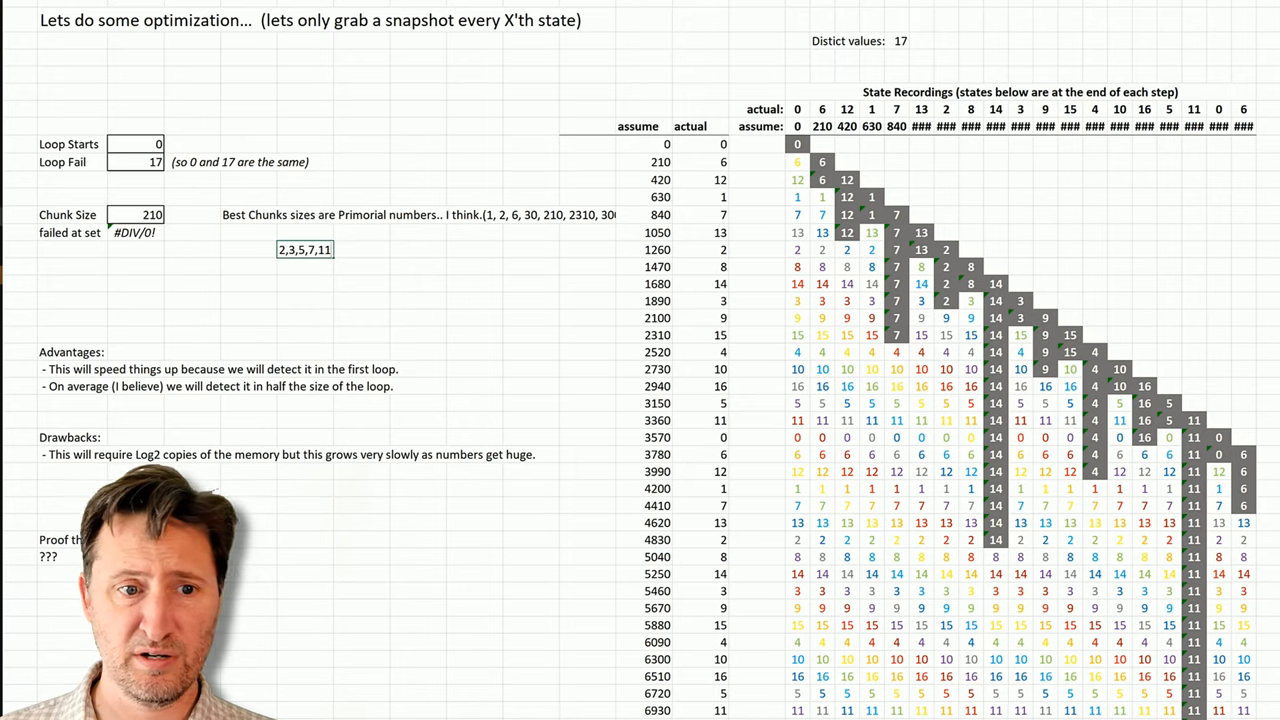
type(",13")
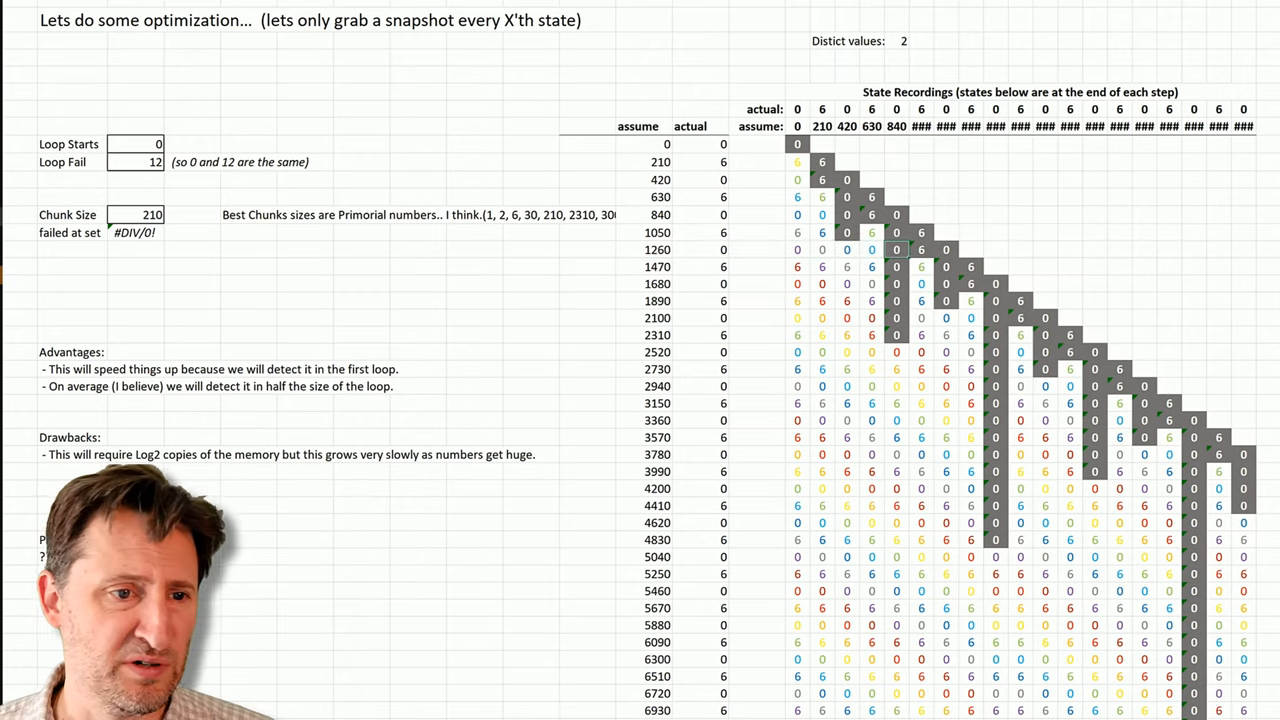
Step: Recalculate for a new sequence with Loop Fail 64 and 32 distinct values
left_click(140, 267)
type("64")
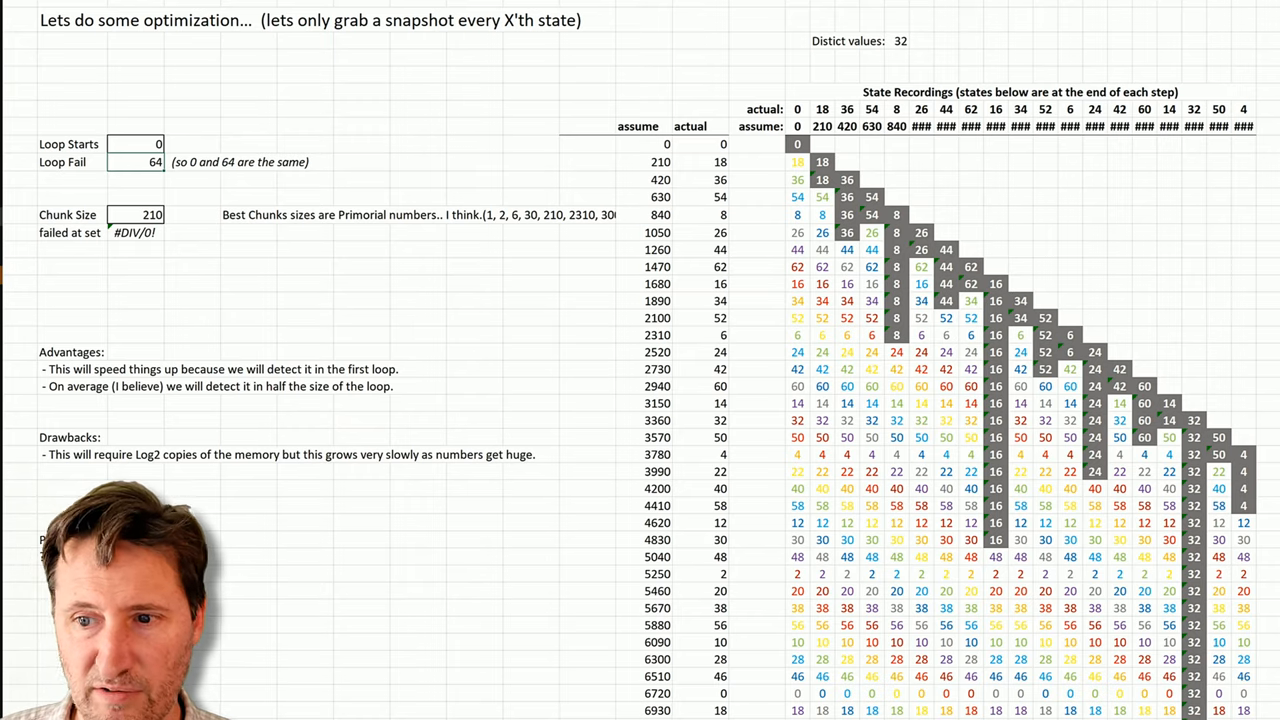
Step: Set Loop Starts to 5 so Loop Fail becomes 56 with 18 distinct values
scroll("down", 3)
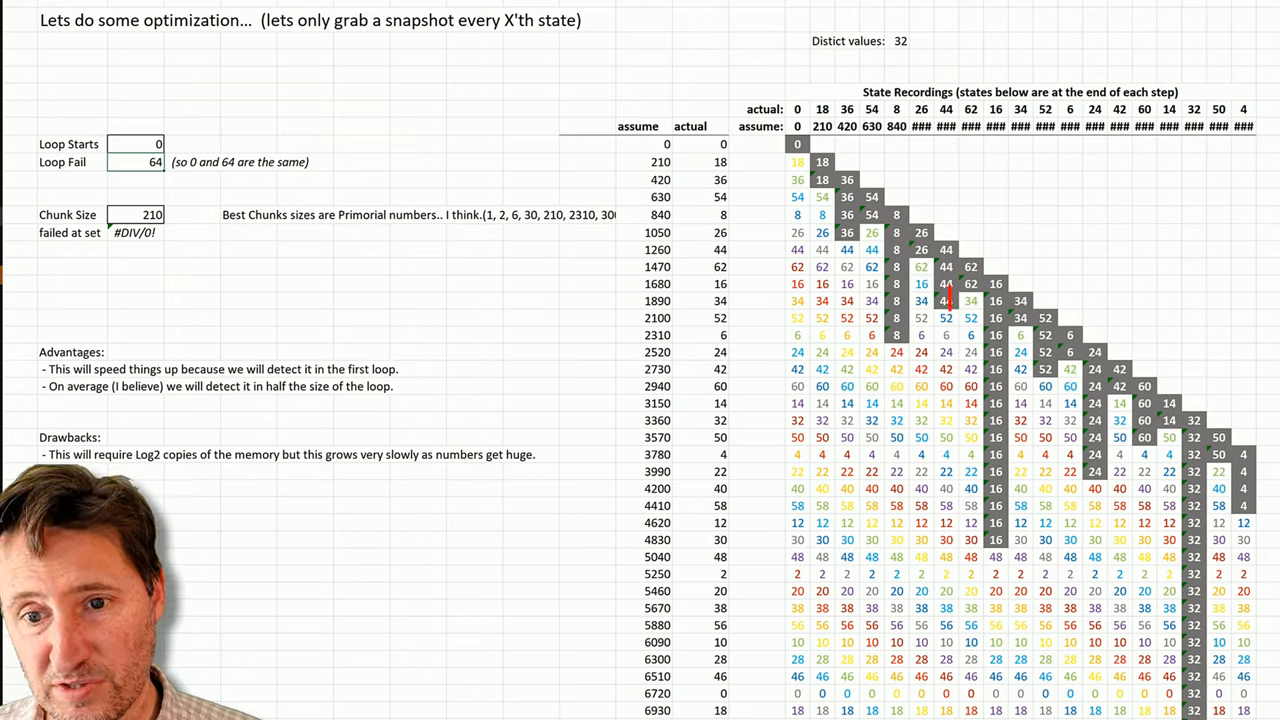
left_click(970, 300)
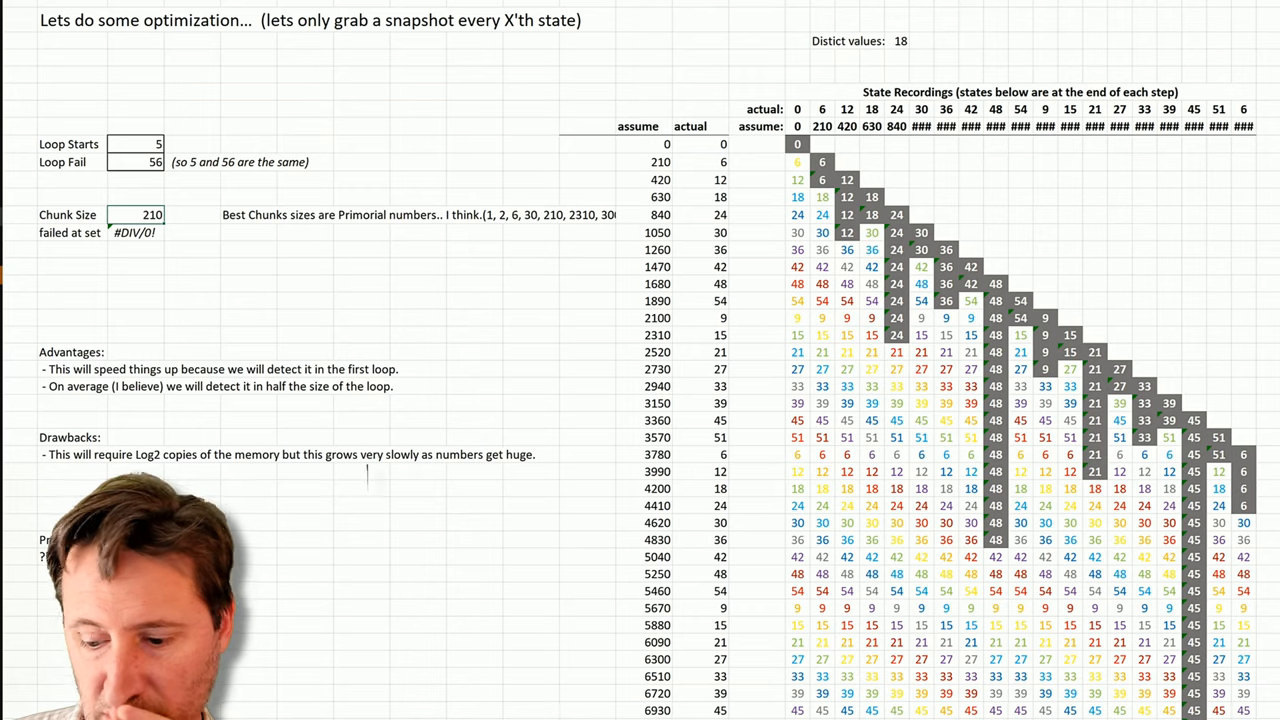
Step: Enter 6 as the Chunk Size, giving Loop Fail 43 and 20 distinct values
type("6")
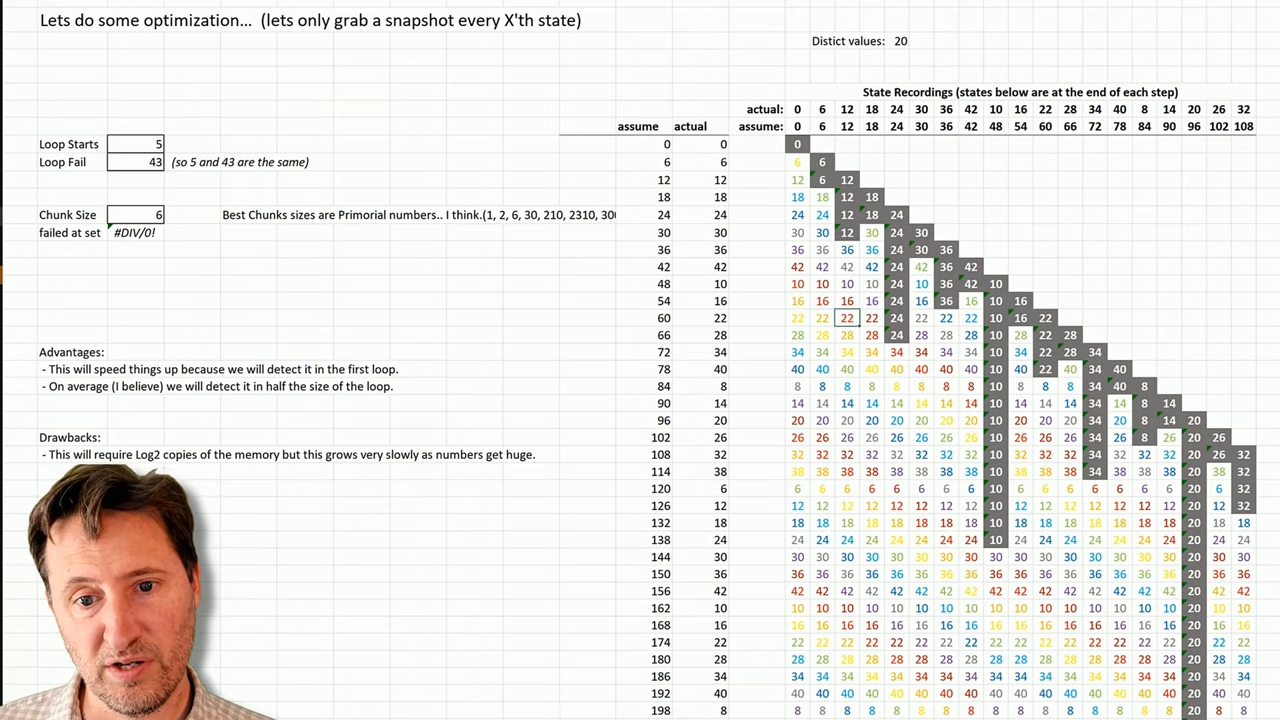
Step: Set Loop Fail to 43 and outline row 84 where the repeat is caught
left_click(720, 283)
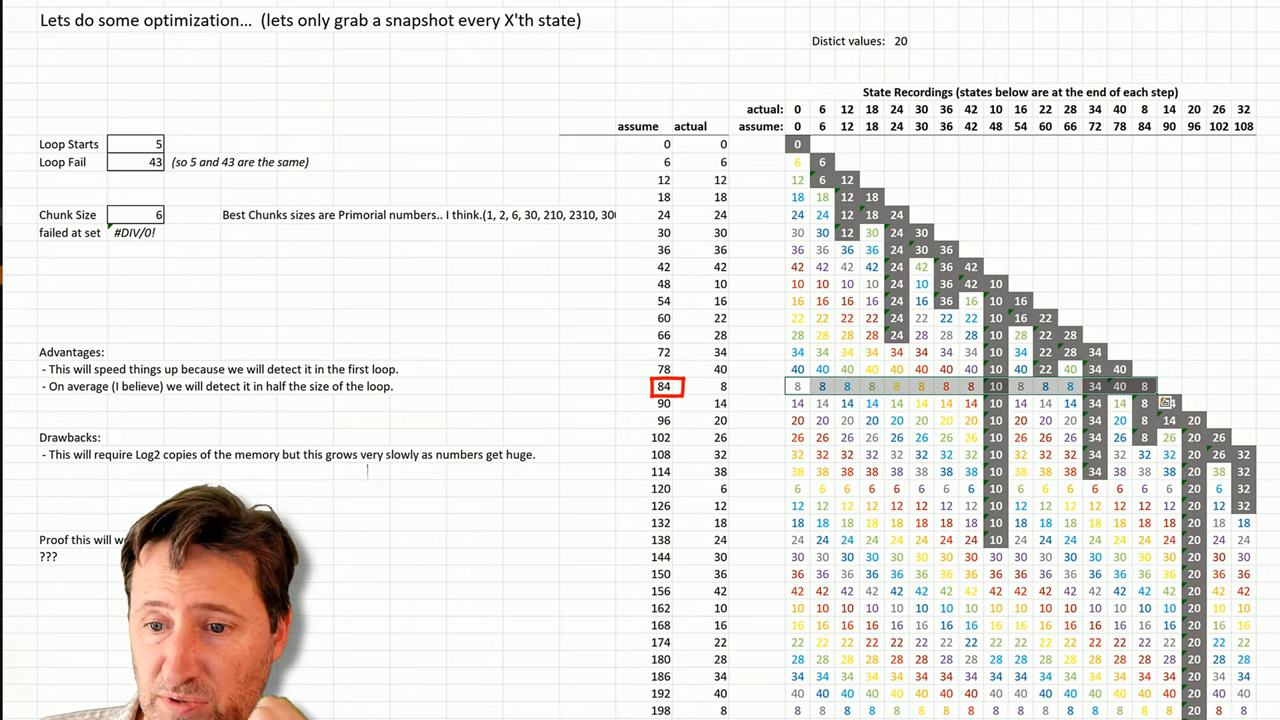
left_click(663, 403)
type("14")
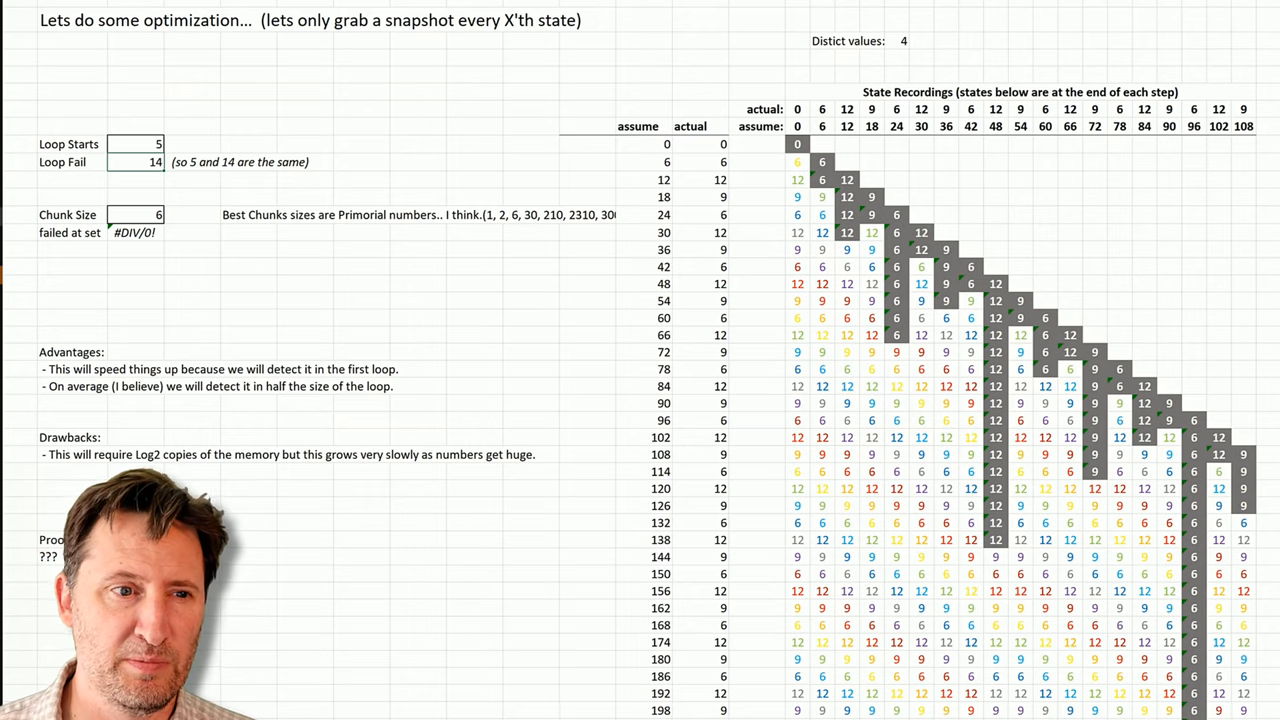
Step: Enter 22 as Loop Fail and check the value in the recalculated table
type("22")
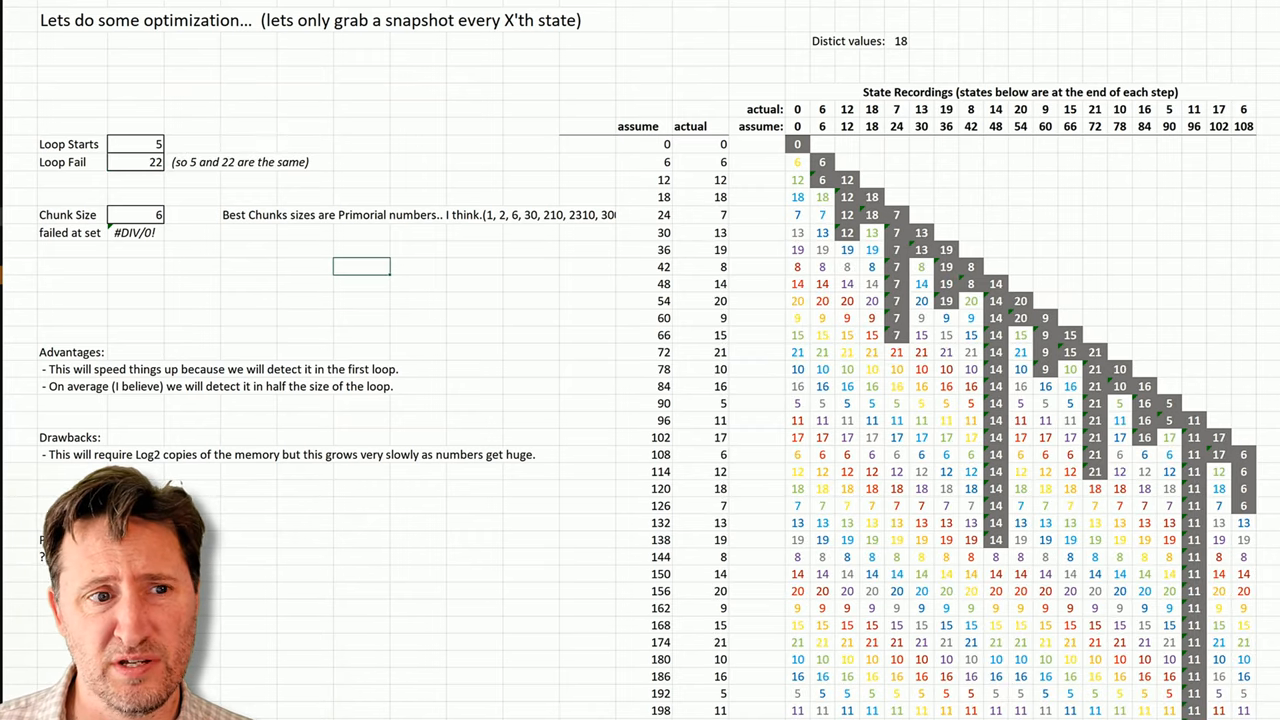
left_click(135, 162)
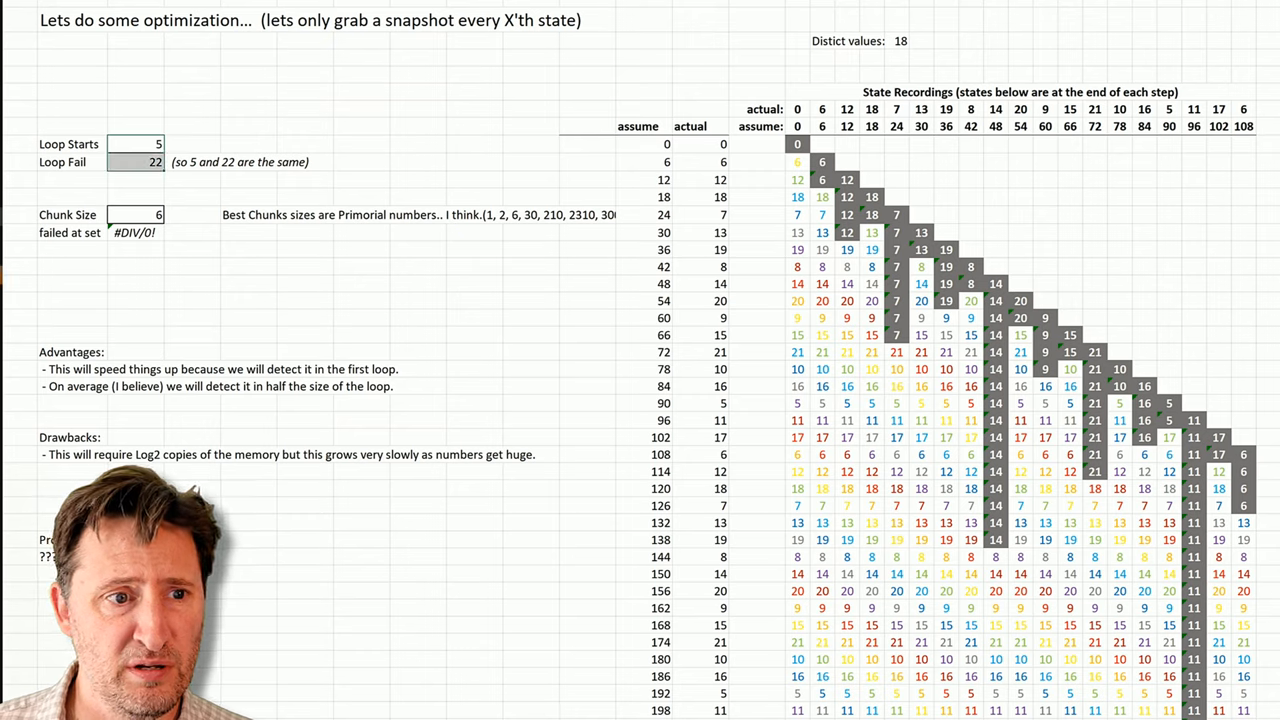
left_click(897, 40)
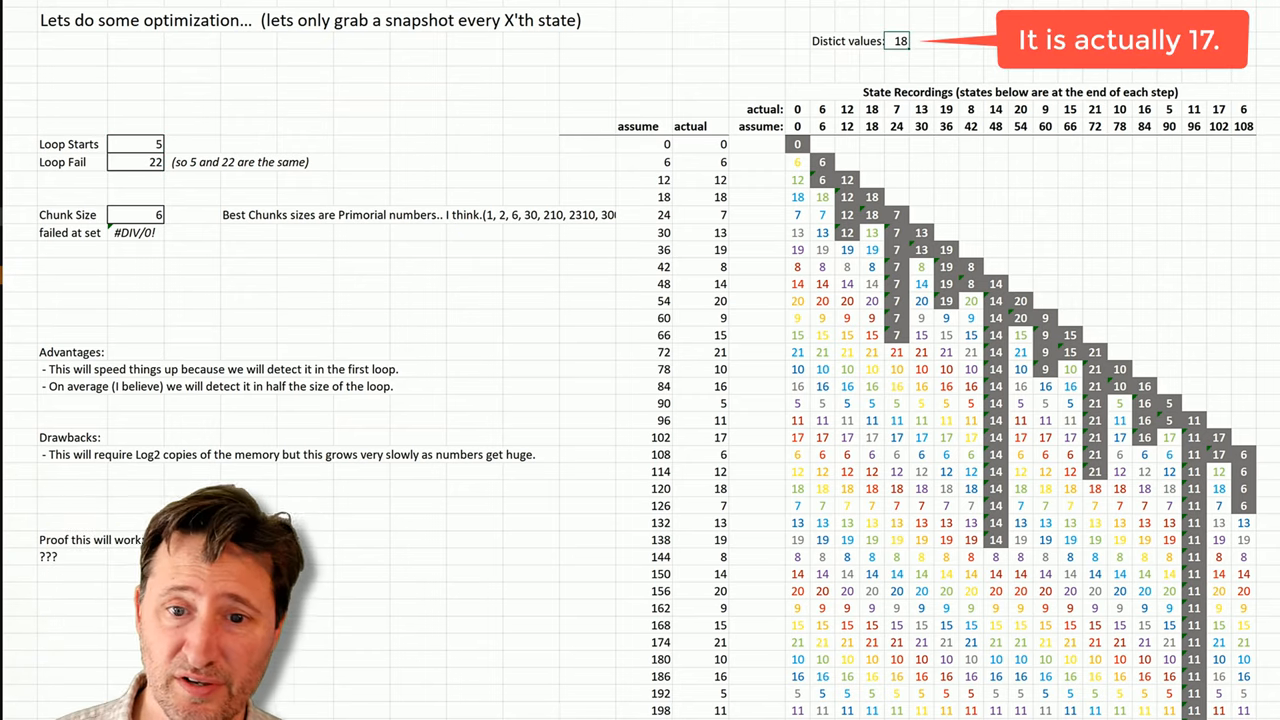
left_click(135, 161)
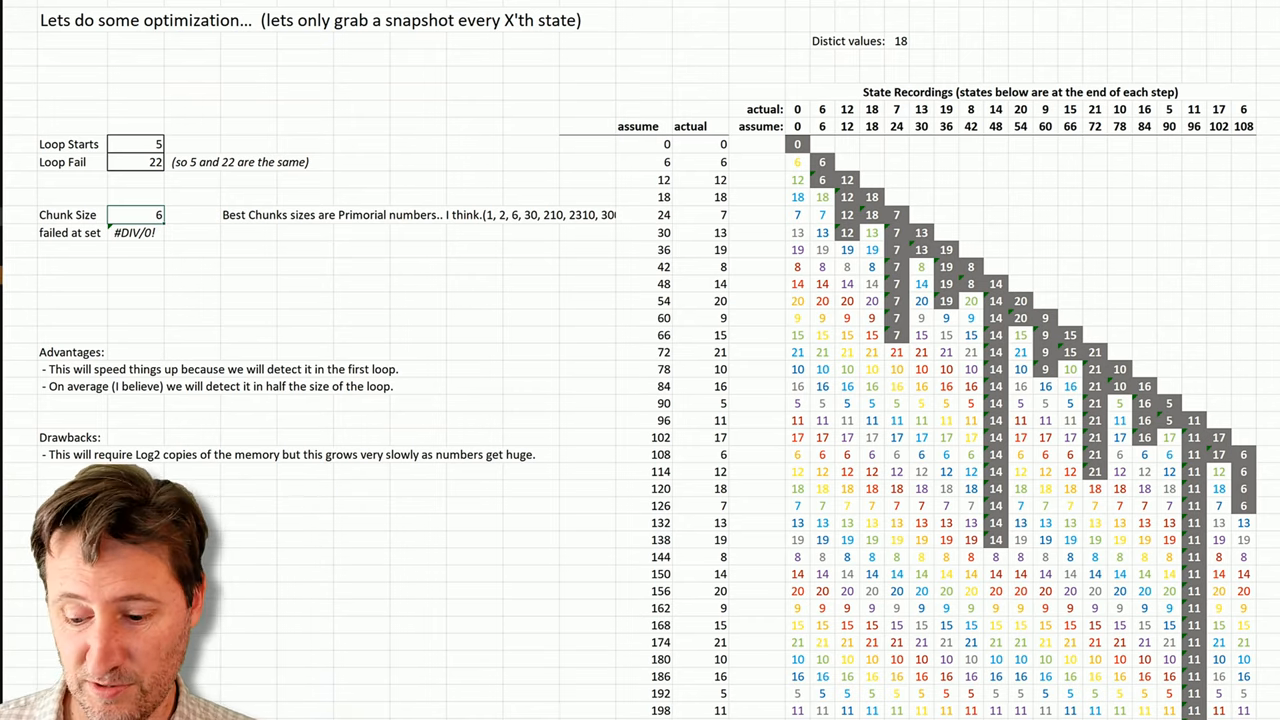
Step: Enter a chunk size of 210 and scroll down to inspect the recomputed snapshot table
type("210")
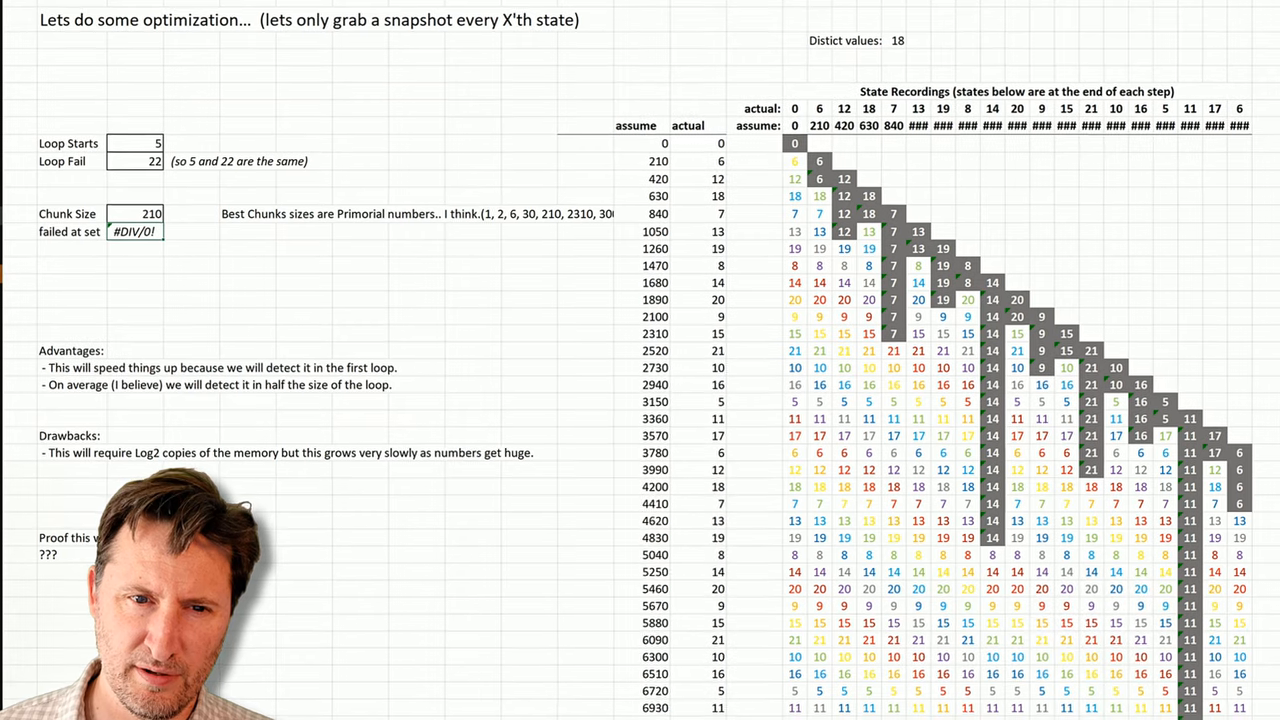
scroll("down", 3)
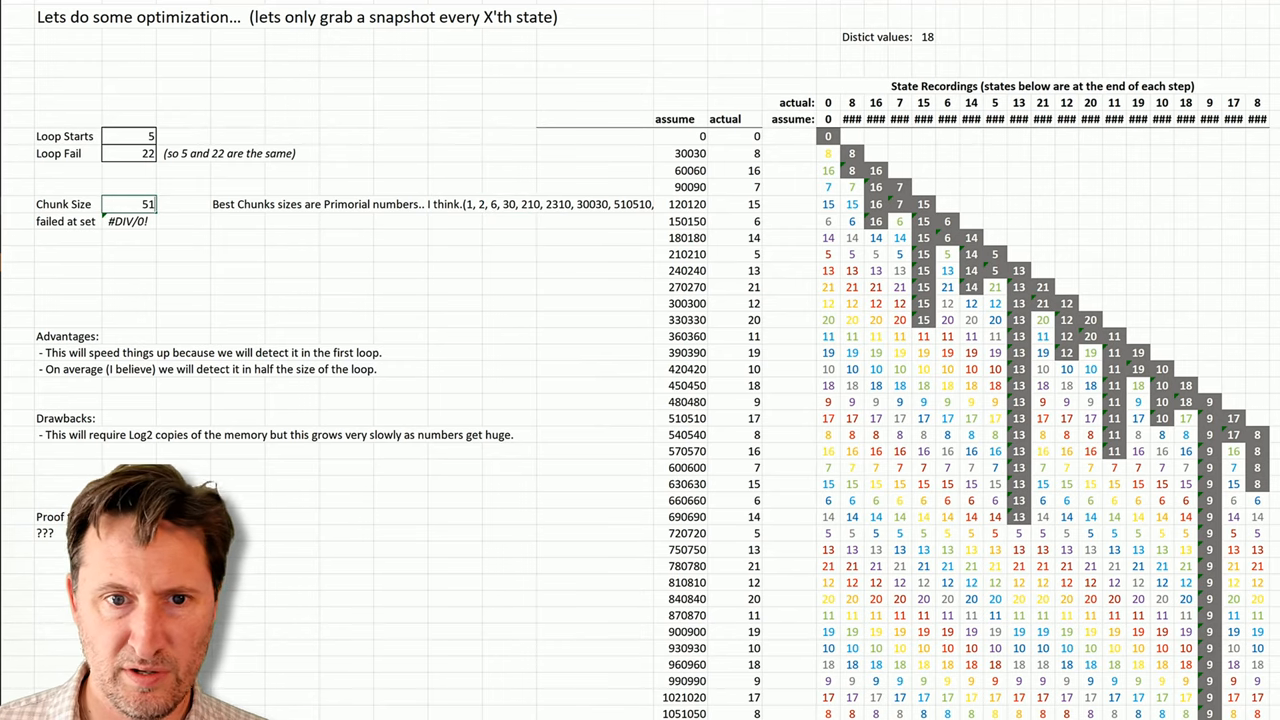
Step: Enter a chunk size of 510510, giving all snapshots 17 and 2 distinct values
type("510510")
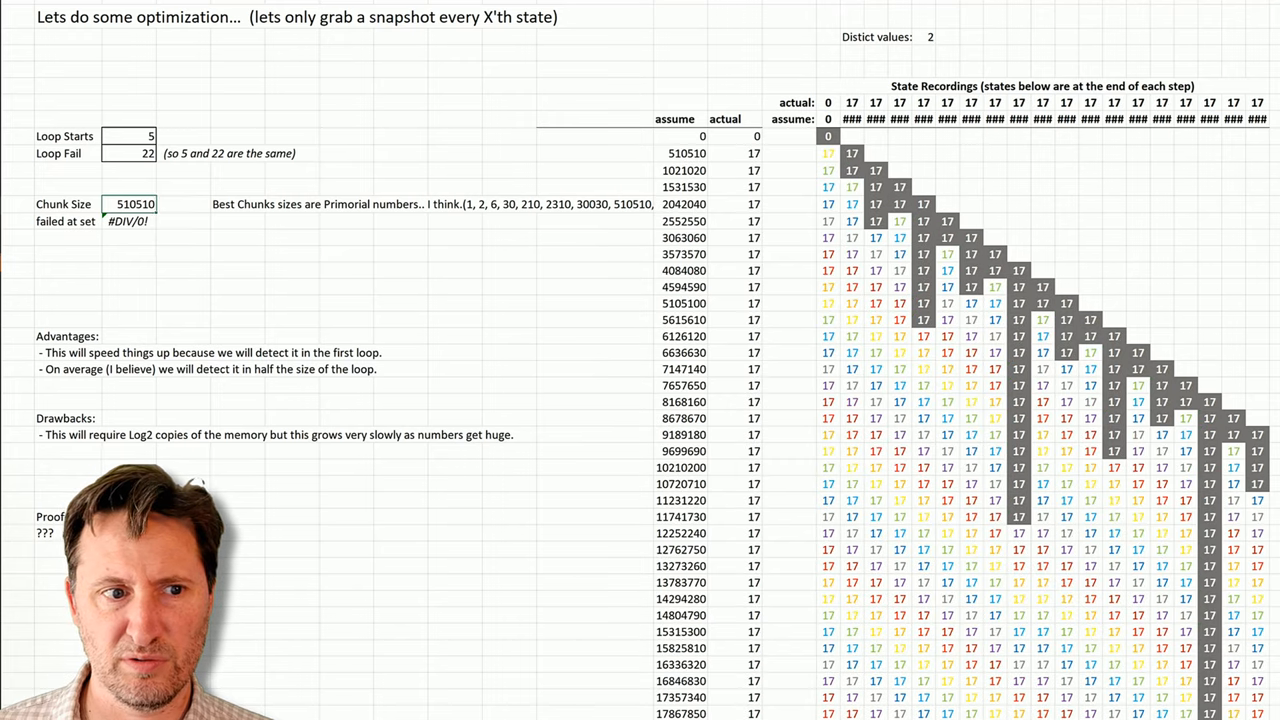
left_click(238, 270)
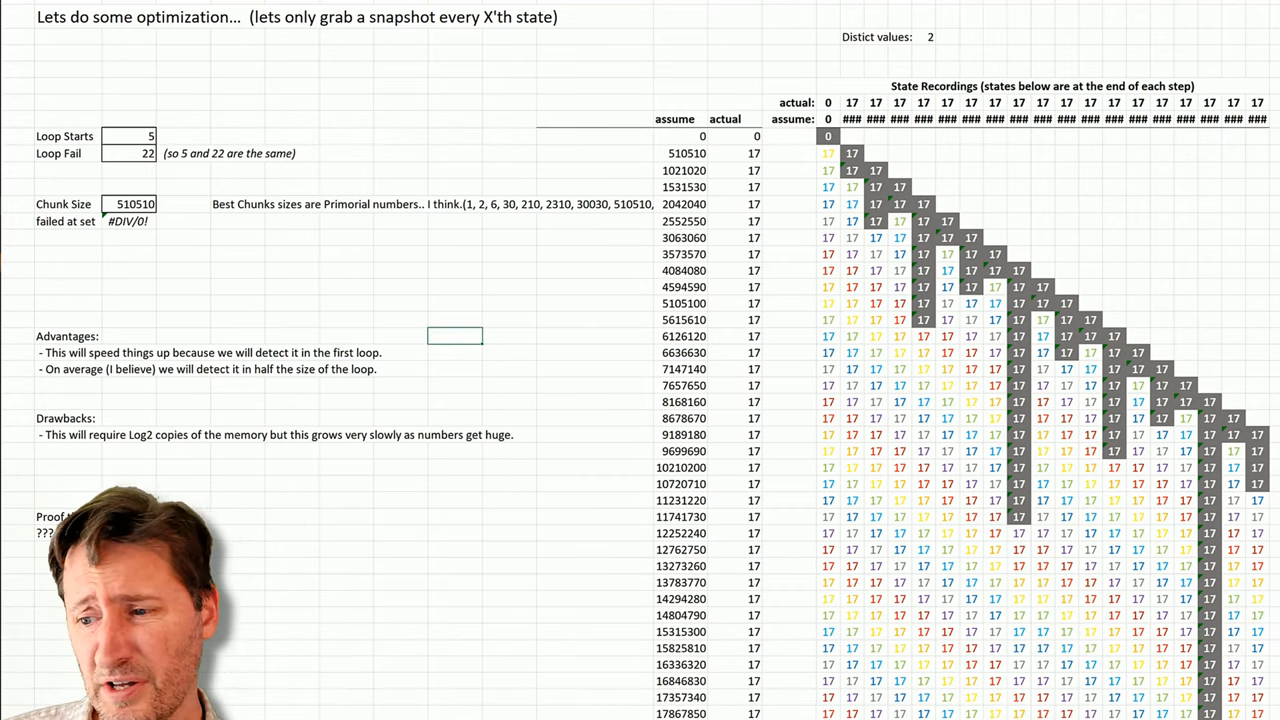
Step: Delete both bullets under Advantages, then select the ??? cell and the input-cell block
left_click(183, 319)
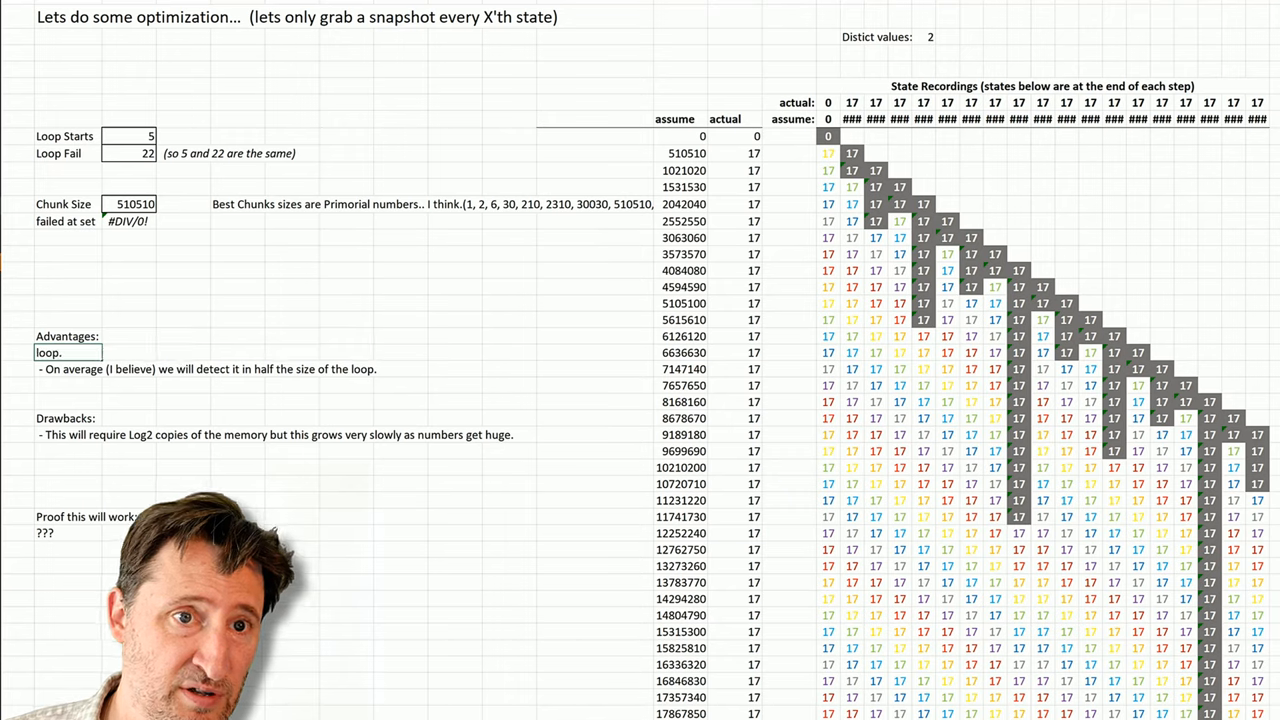
left_click(68, 369)
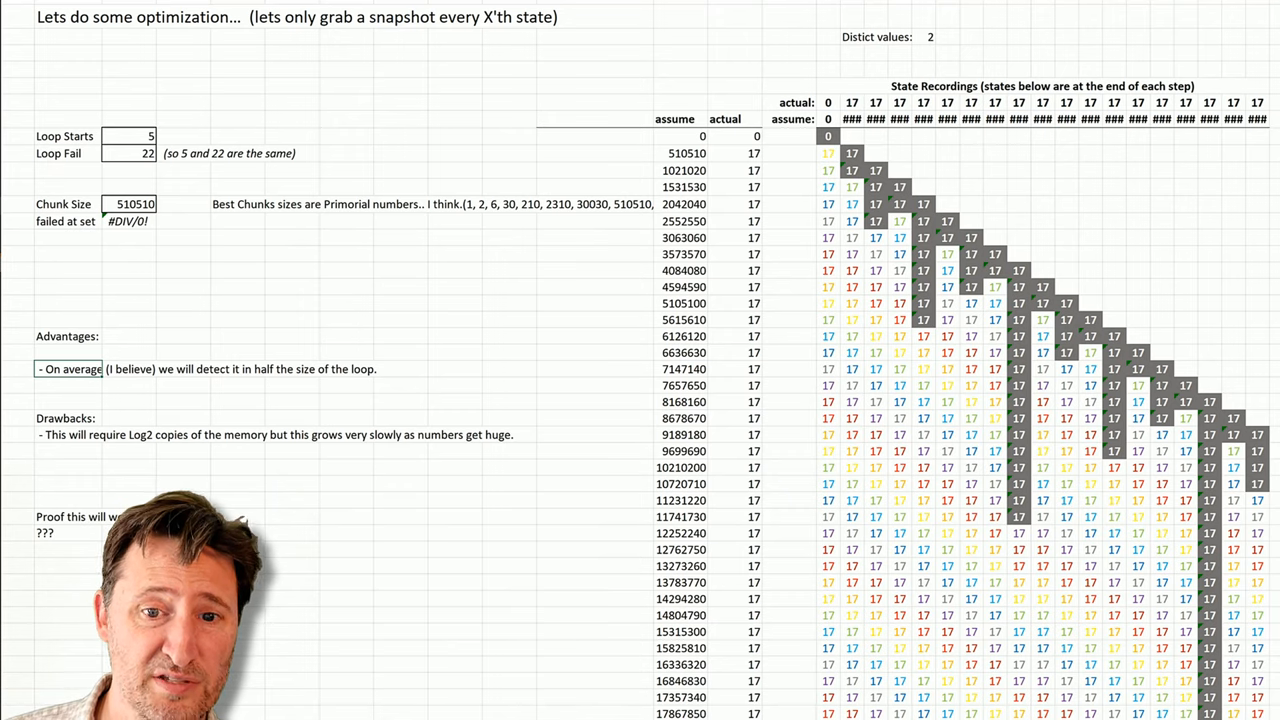
left_click(68, 353)
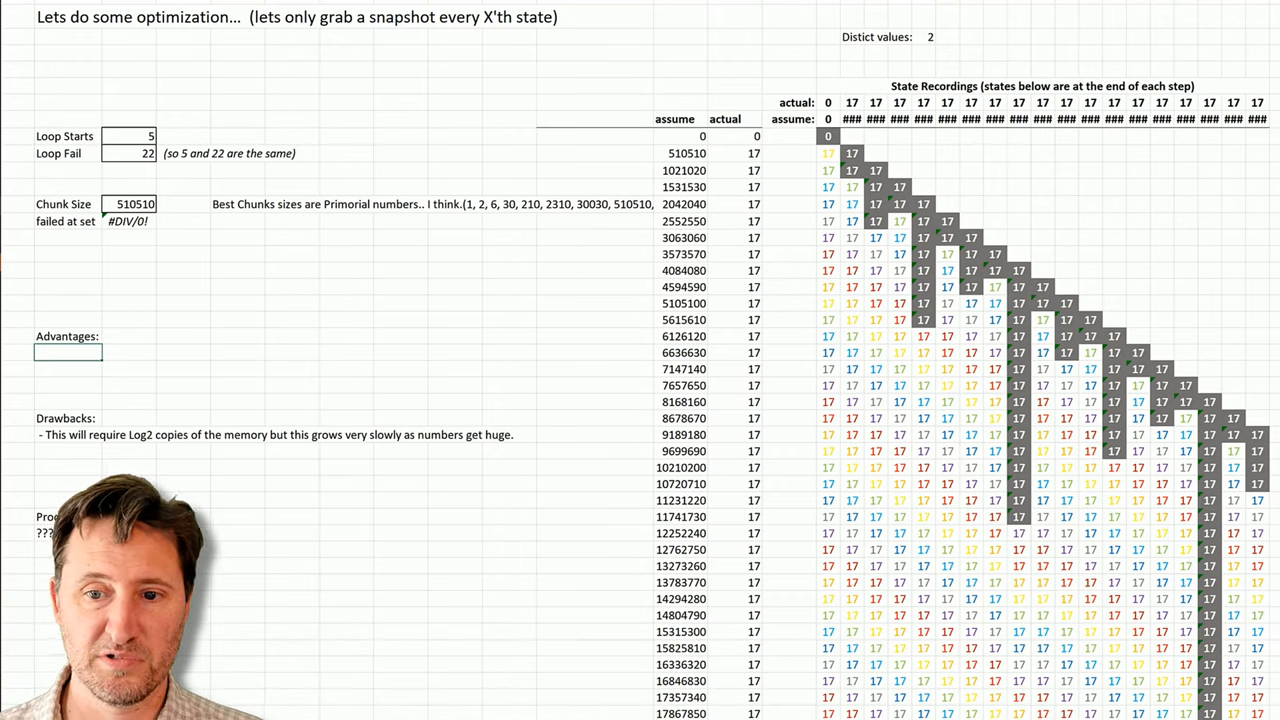
left_click(455, 483)
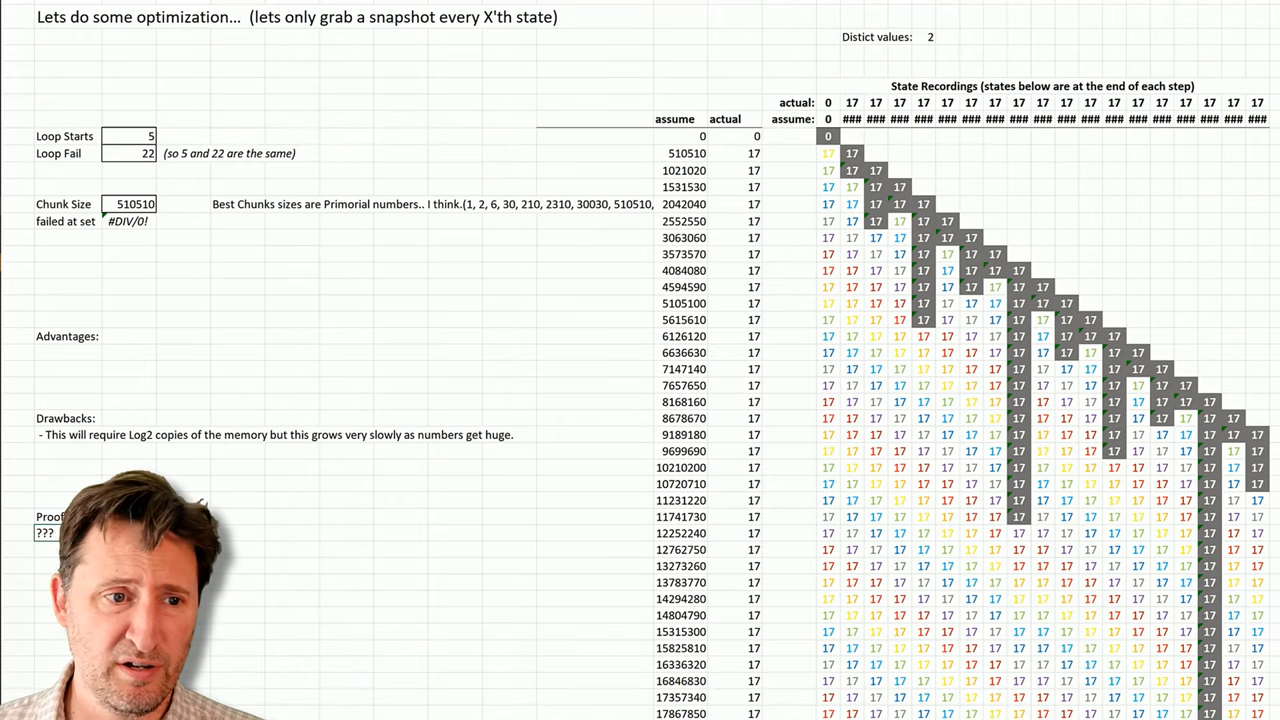
left_click_drag(150, 153, 150, 204)
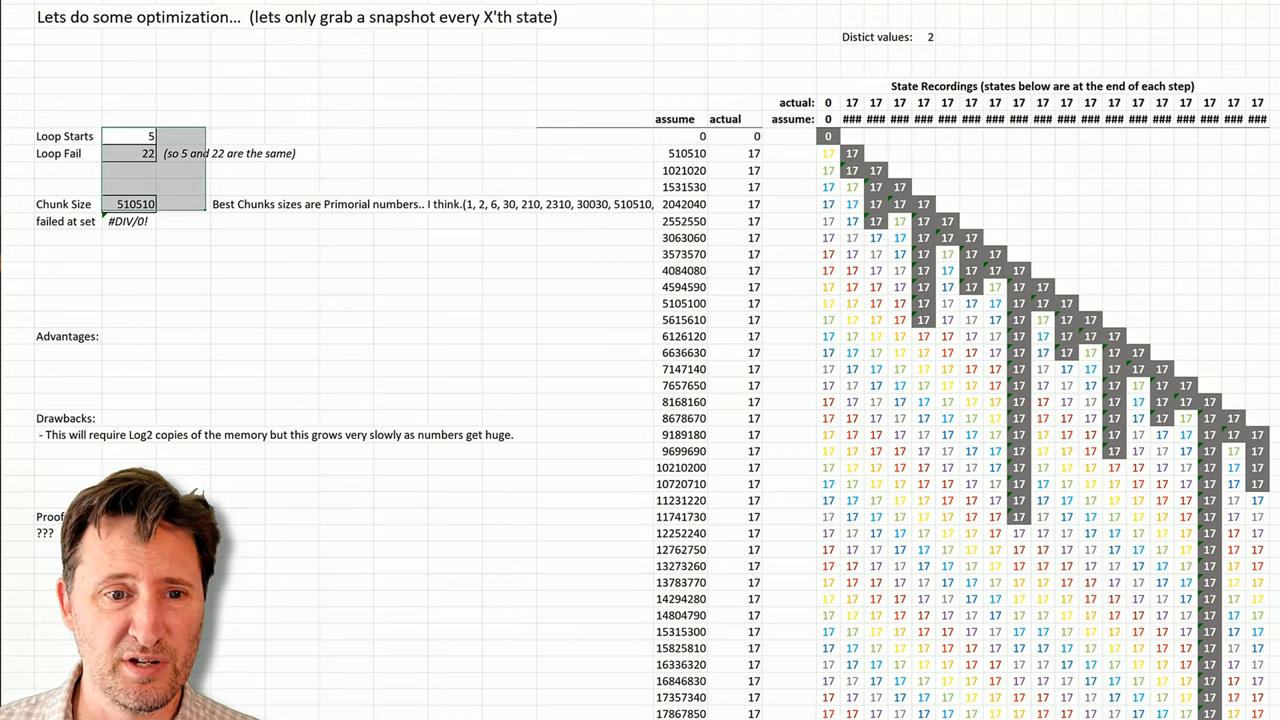